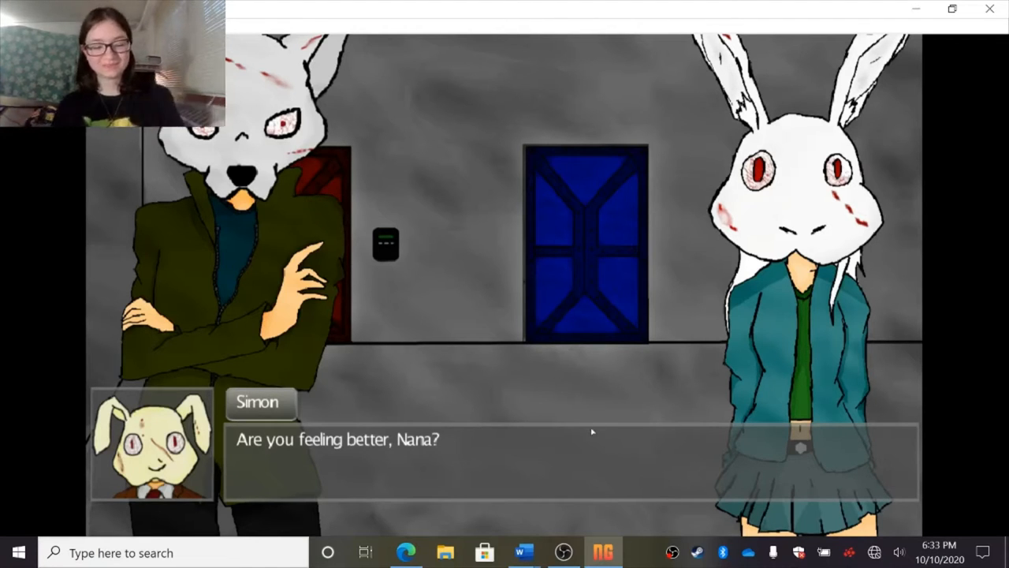
pyautogui.moveTo(597, 339)
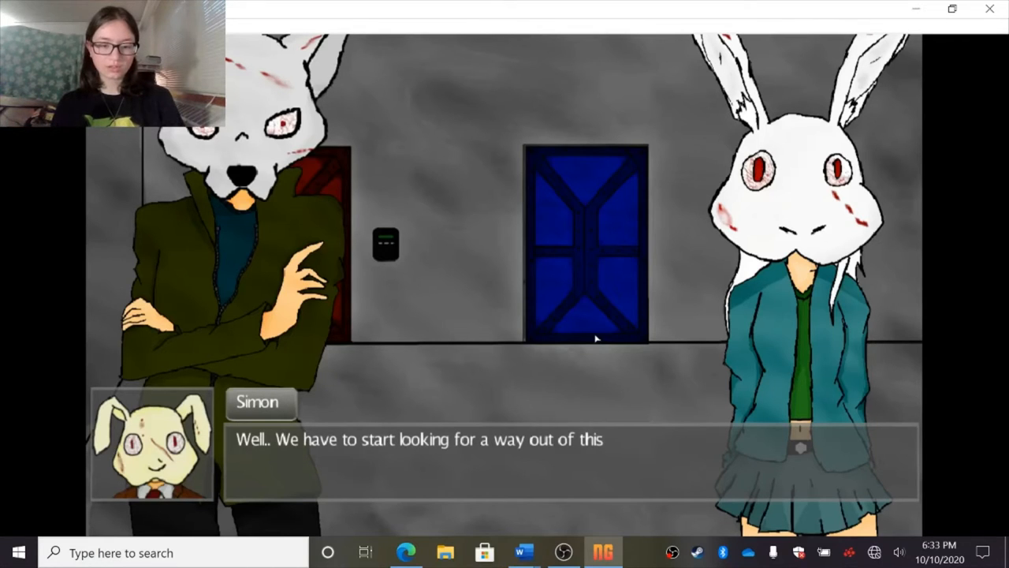
# - Advance Simon's talk about finding a way out until he answers the wolf-masked girl with '...'
pyautogui.click(597, 338)
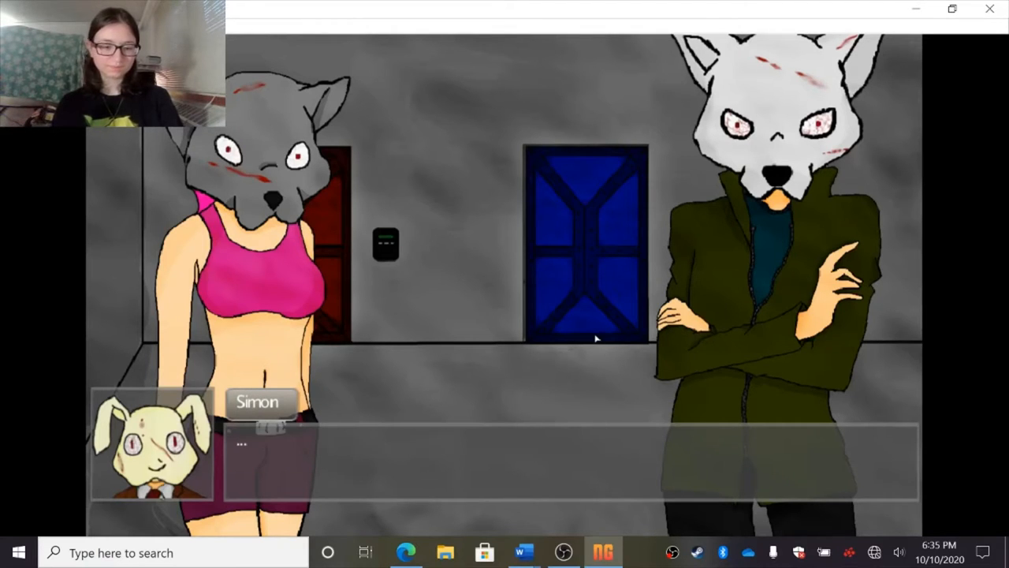
# - Continue past Simon's silent reply to the black narration about Liam, Alice and Sera unhelmeting
pyautogui.click(595, 338)
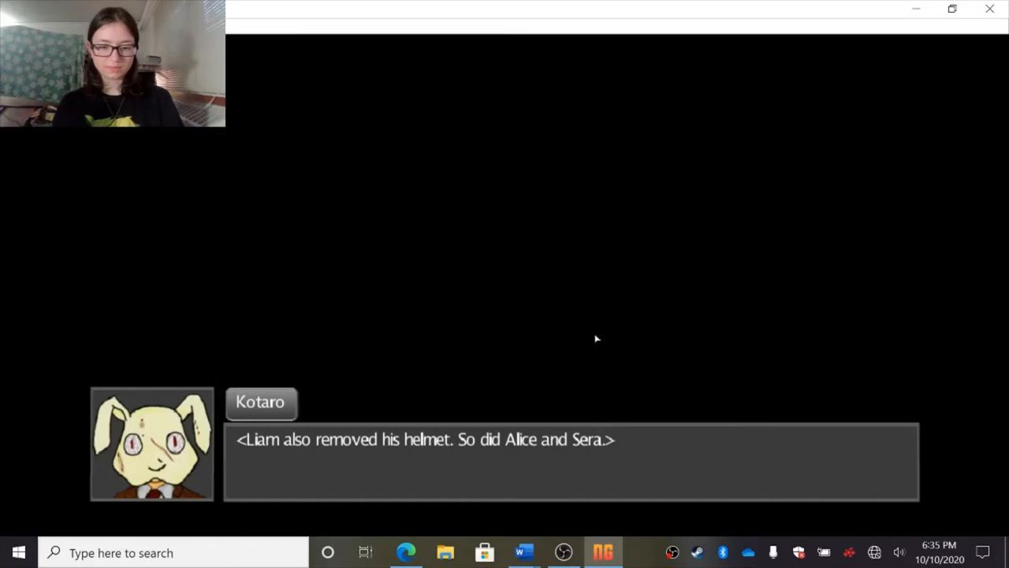
# - Continue past the helmet narration to the corridor where Nana asks Kotaro what it is
pyautogui.click(596, 338)
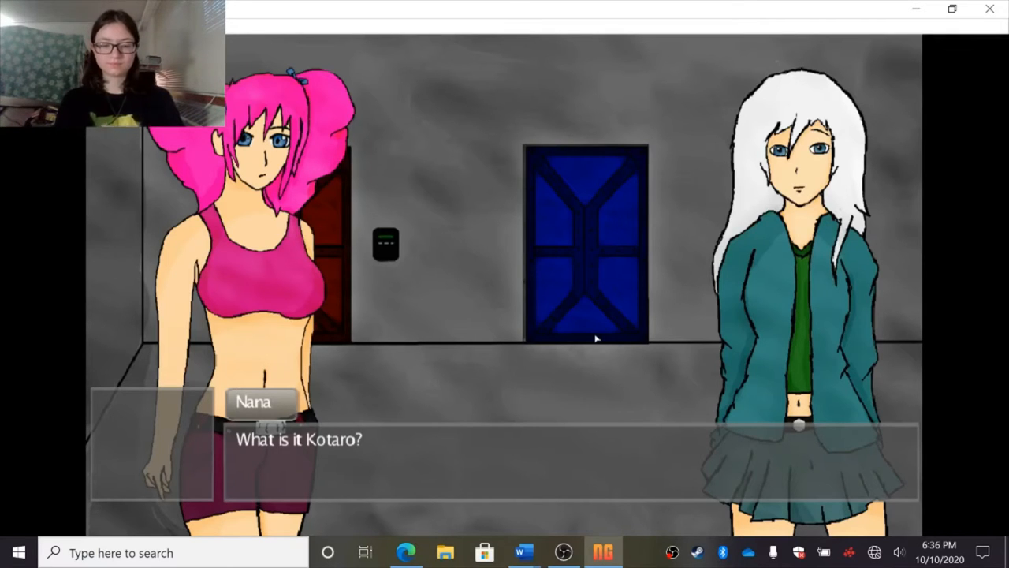
# - Advance through Kotaro's answer and the fallen paper until he reads the poison letter
pyautogui.click(597, 339)
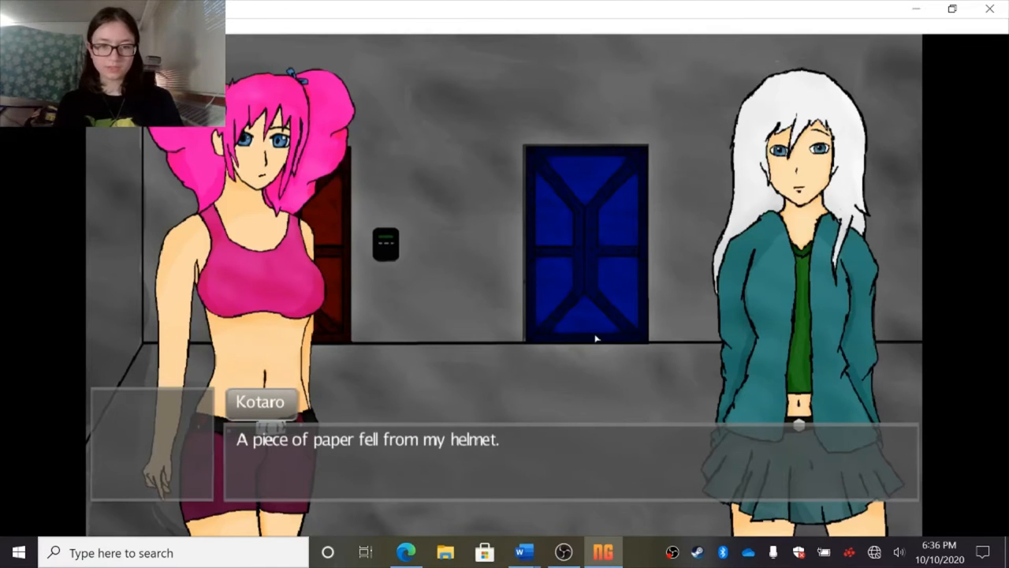
pyautogui.click(597, 339)
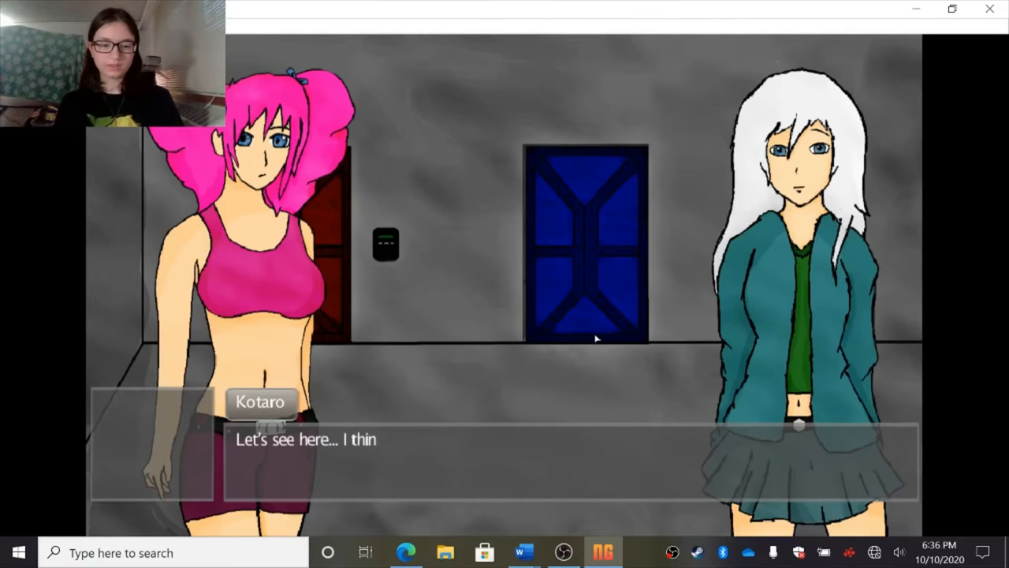
pyautogui.click(597, 338)
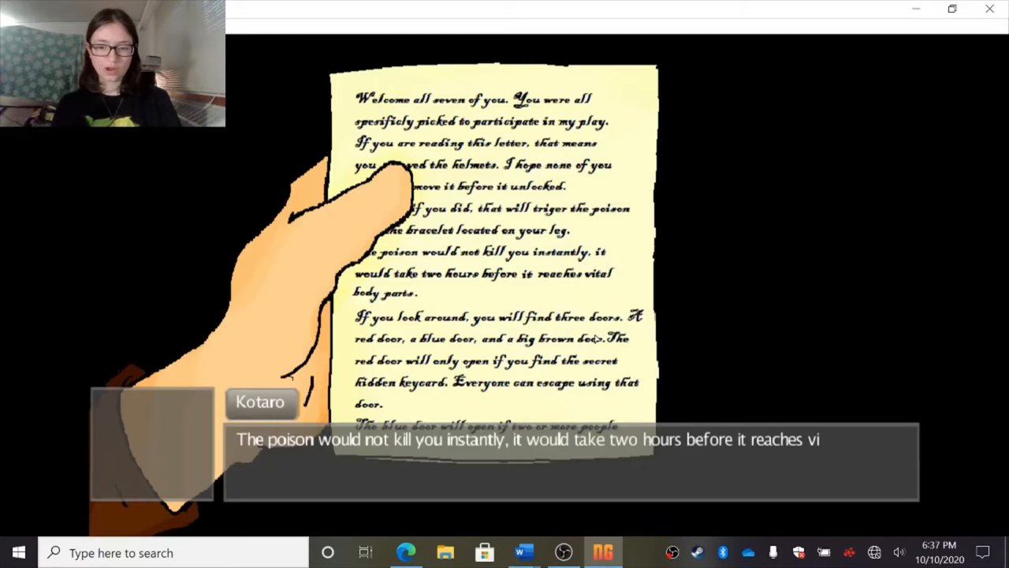
# - Read through the letter's rules, including the line about votes and elimination
pyautogui.click(567, 445)
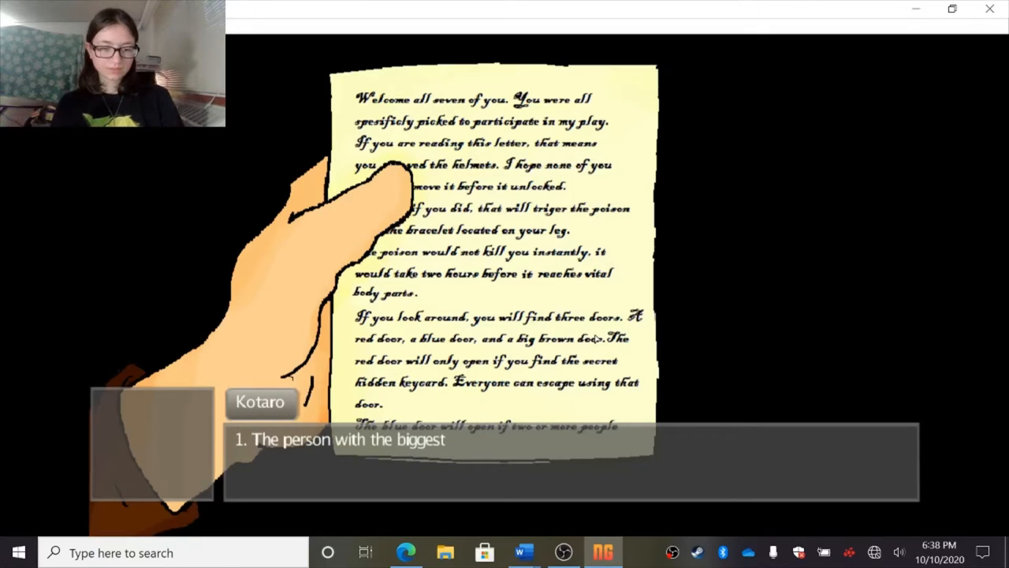
pyautogui.write('ammount of votes will be eliminat')
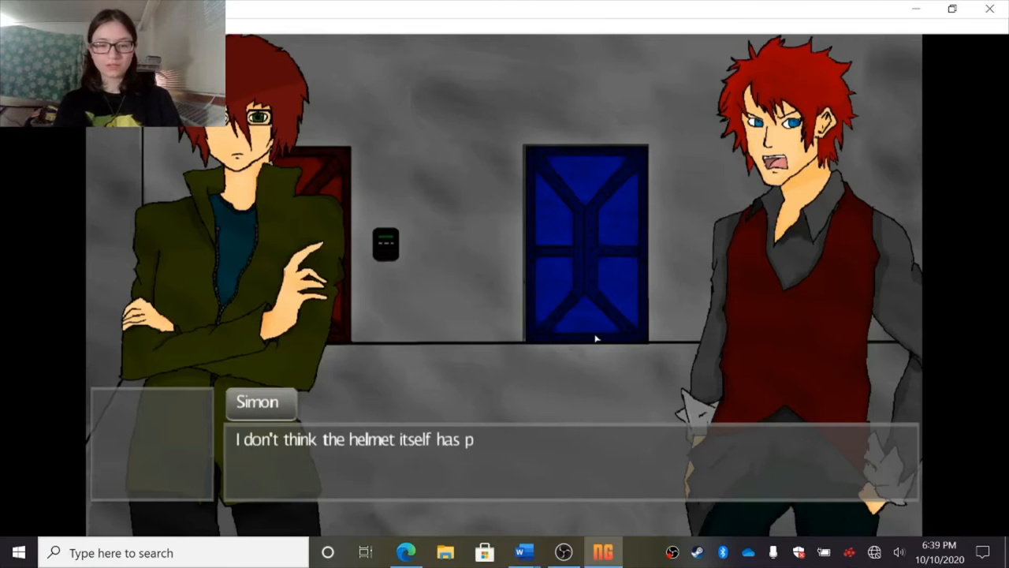
# - Advance through Simon's theory that the helmet triggers the poison until Liam speaks
pyautogui.click(594, 338)
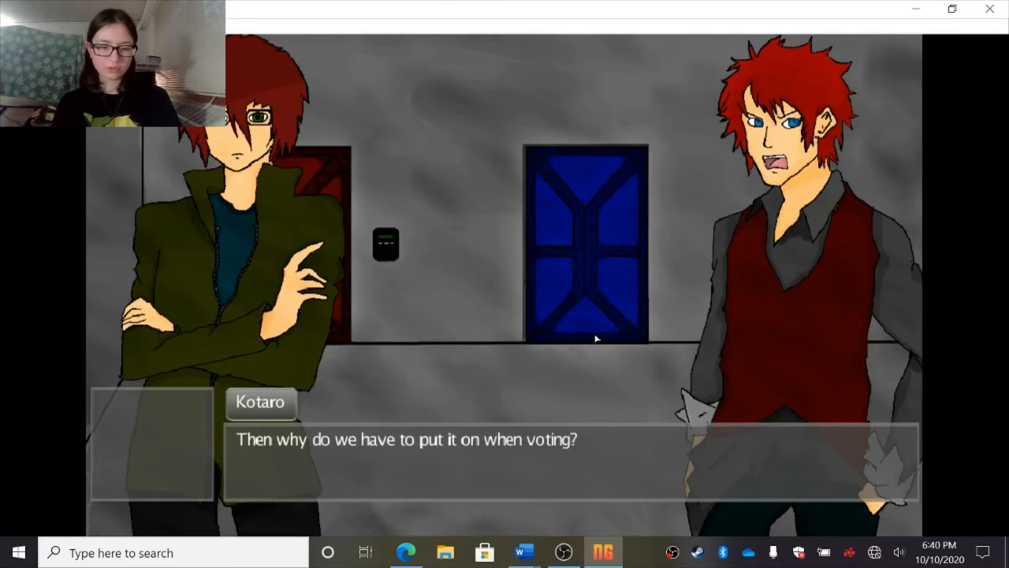
pyautogui.click(596, 338)
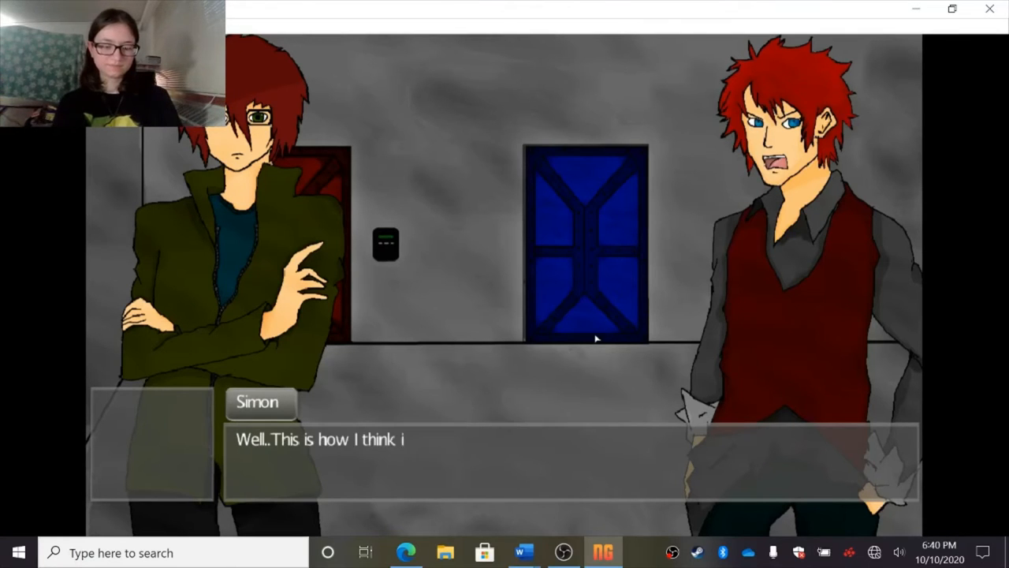
pyautogui.click(595, 339)
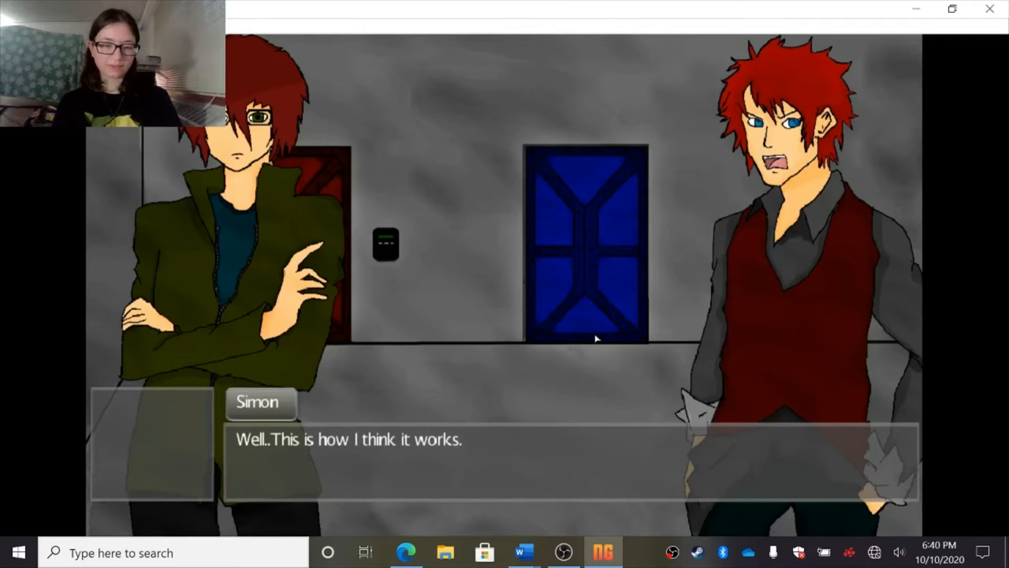
pyautogui.click(597, 338)
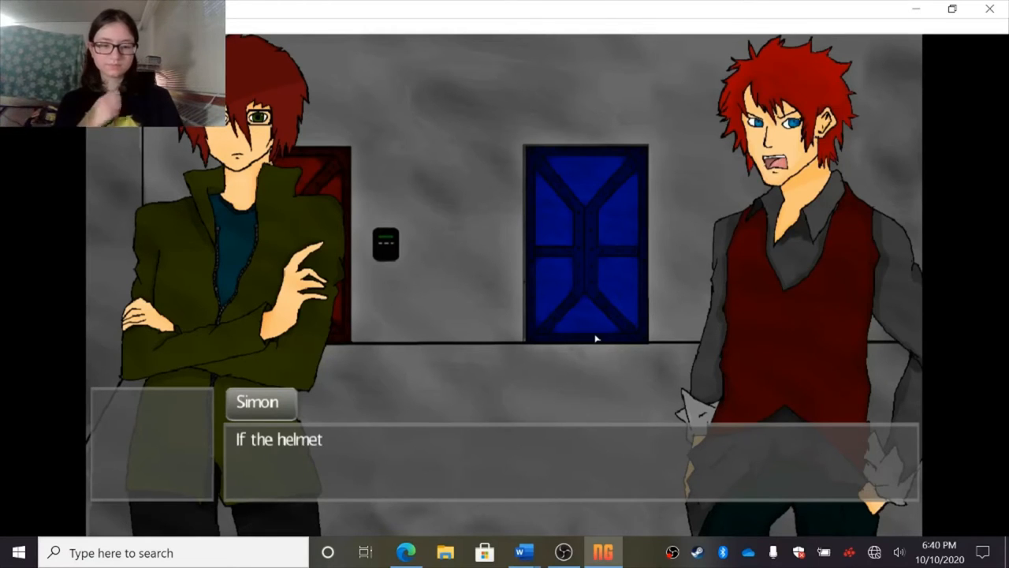
pyautogui.click(597, 337)
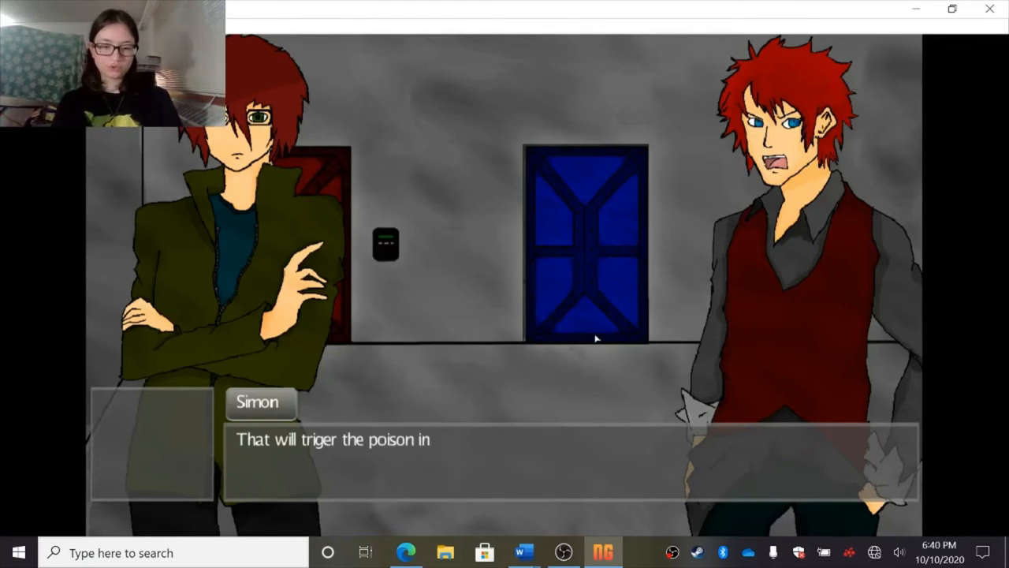
pyautogui.click(597, 339)
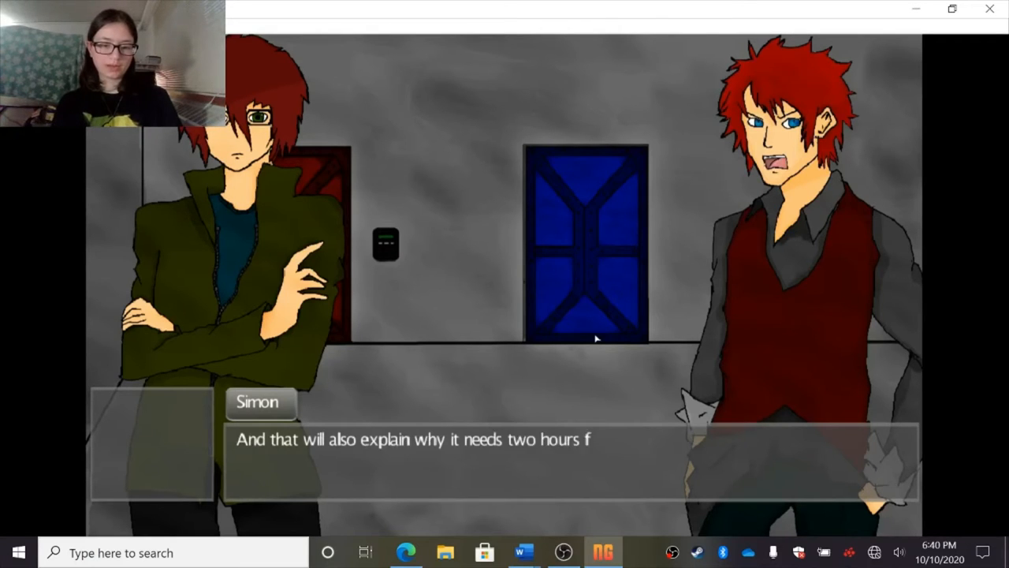
pyautogui.click(597, 338)
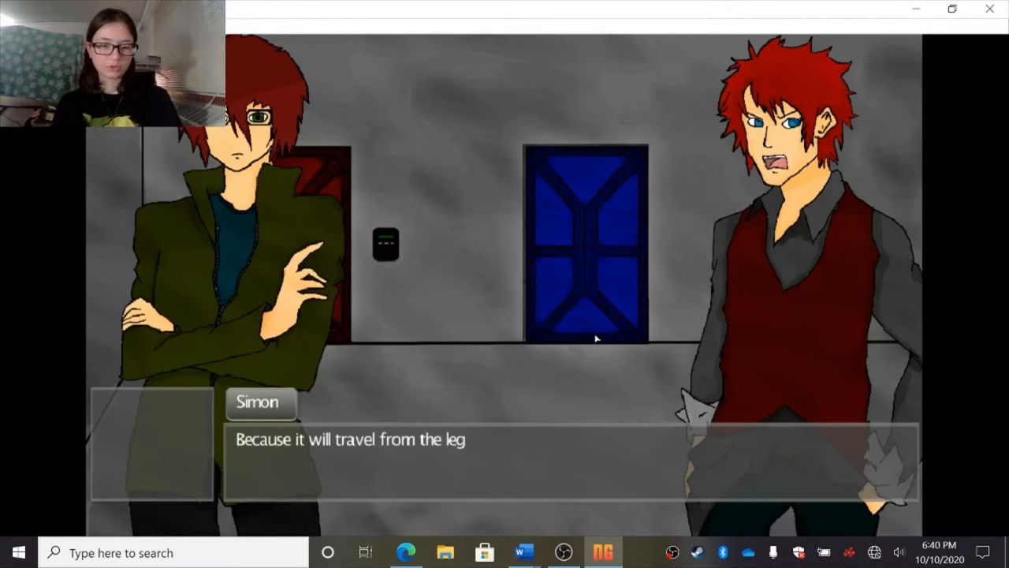
pyautogui.click(596, 338)
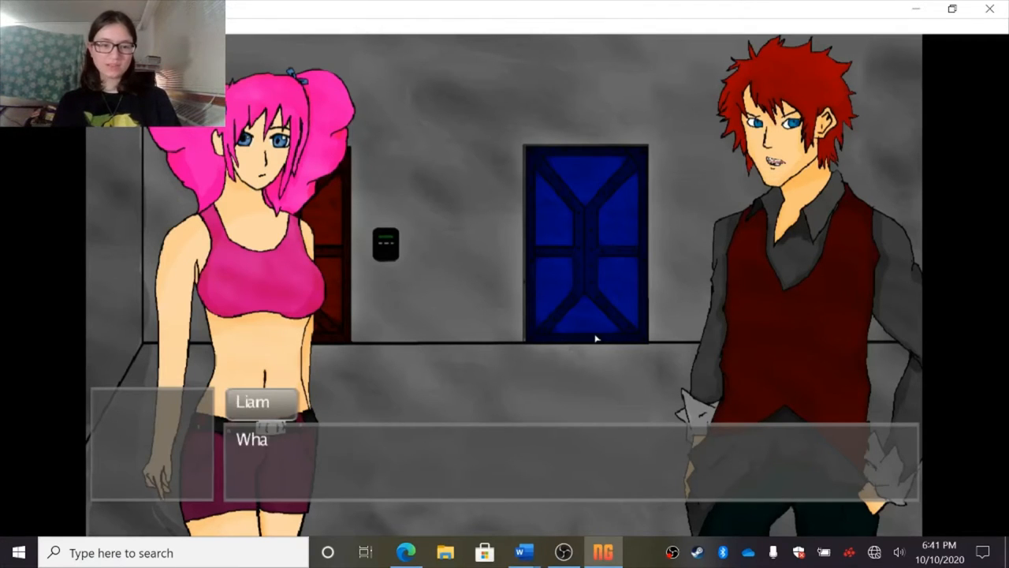
# - Advance through Liam's question and her denial that she only wanted Simon dead
pyautogui.click(596, 337)
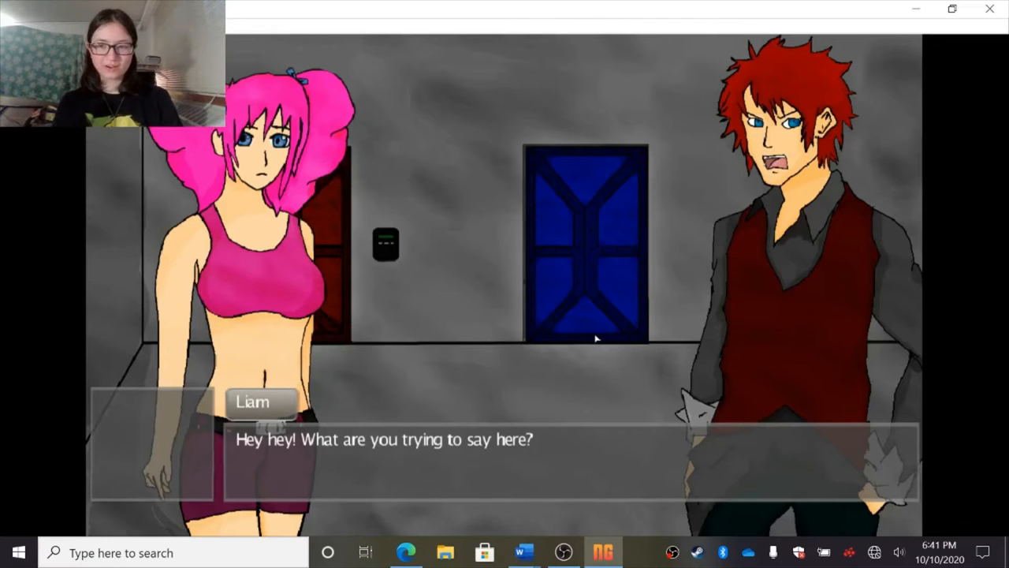
pyautogui.click(596, 339)
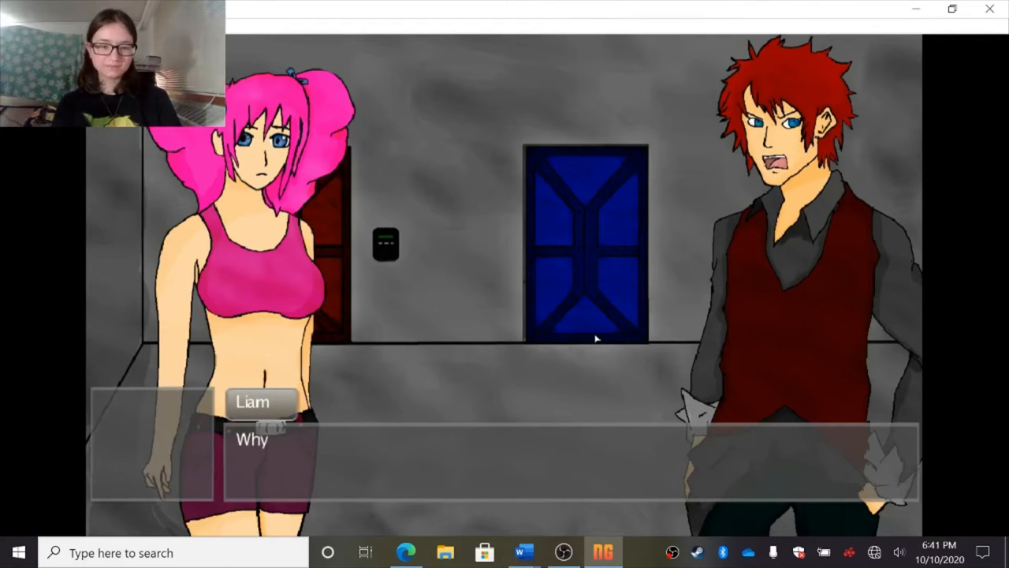
pyautogui.click(596, 338)
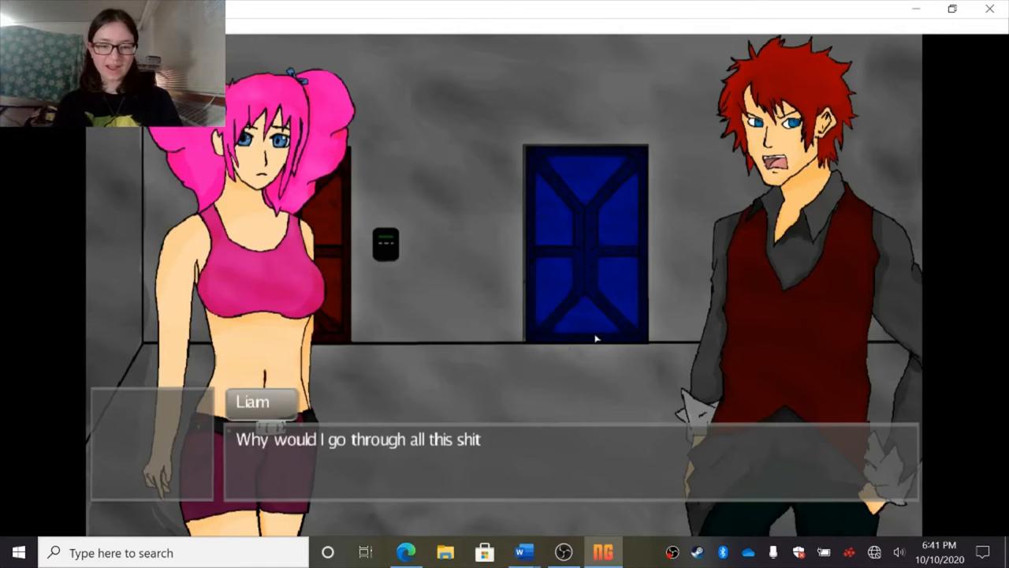
pyautogui.click(597, 338)
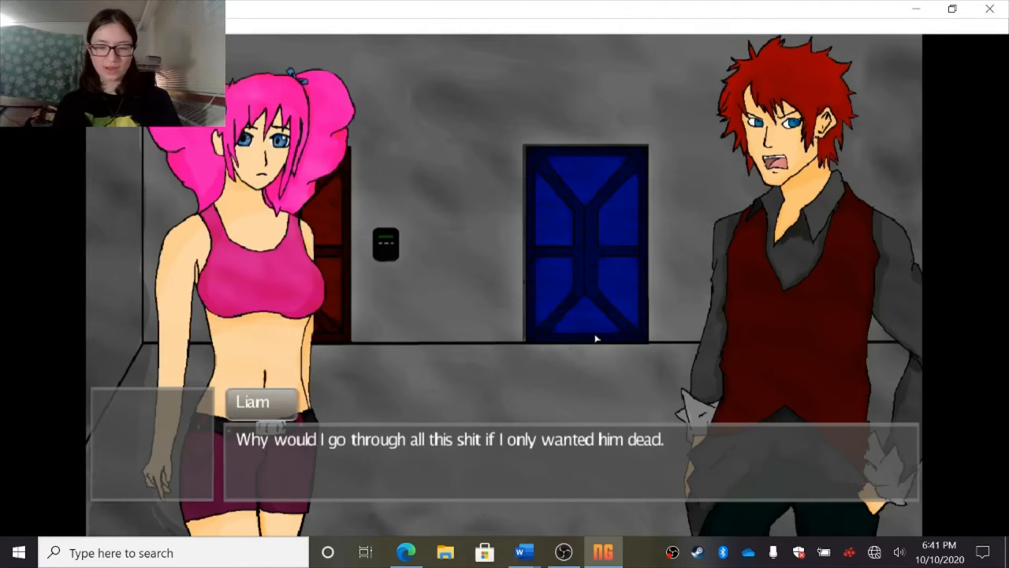
pyautogui.click(597, 338)
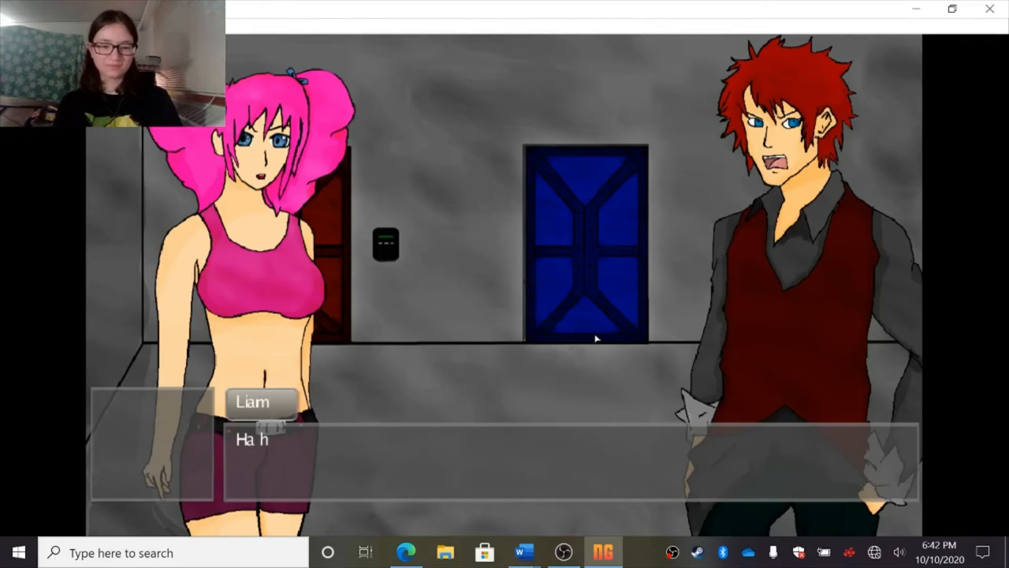
# - Advance through Liam's accusations and Alice's denial about leaving the room and the white gas
pyautogui.click(597, 338)
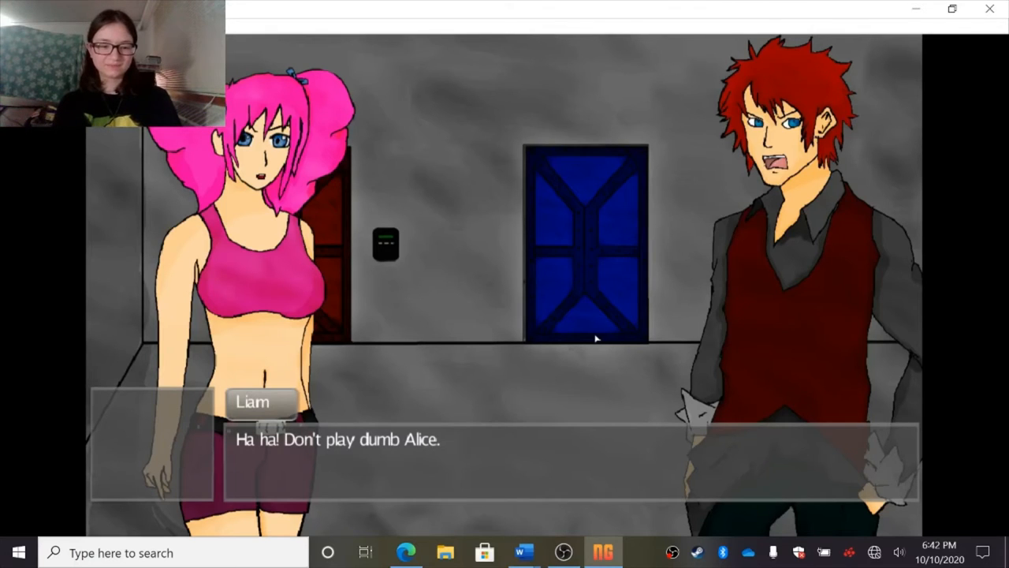
pyautogui.click(597, 338)
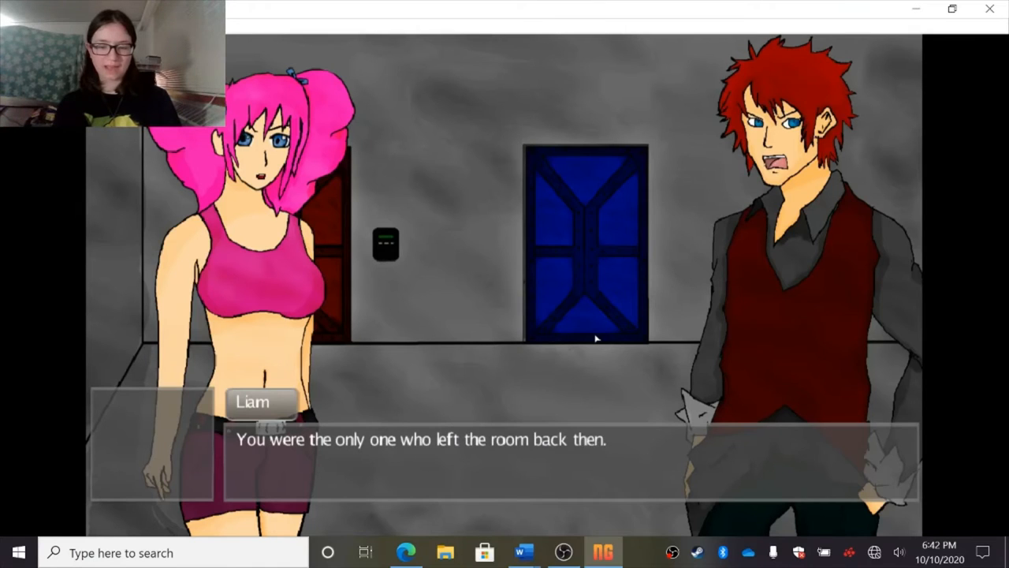
pyautogui.click(595, 339)
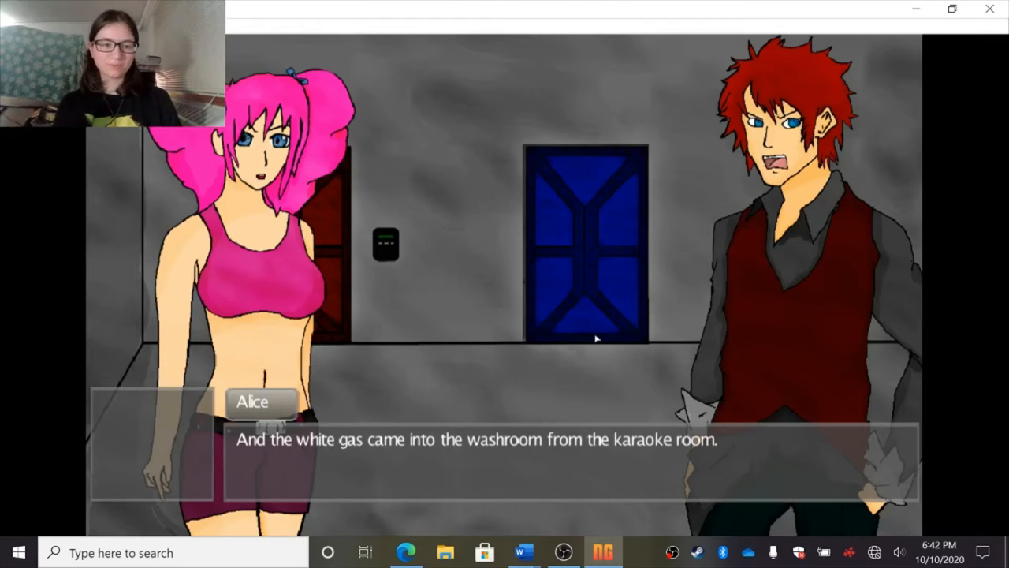
pyautogui.click(596, 339)
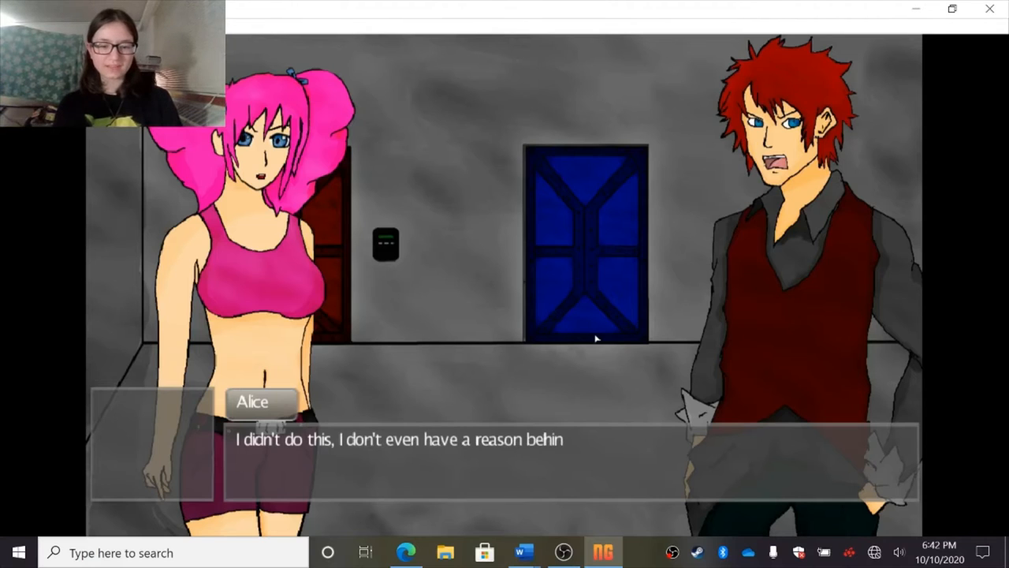
pyautogui.click(595, 338)
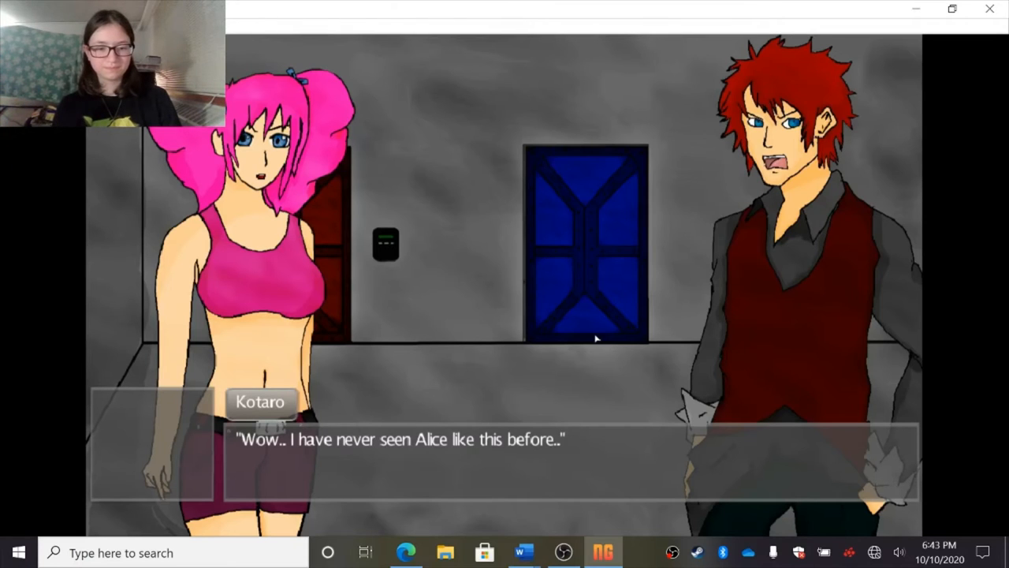
# - Advance as Kotaro stops the argument, reaching the wooden double doors narration
pyautogui.click(597, 339)
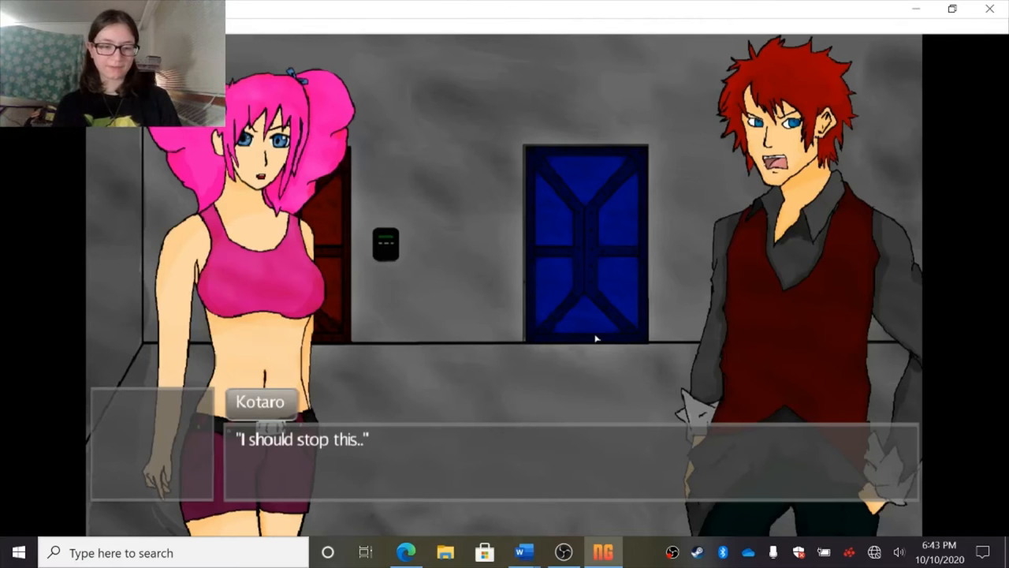
pyautogui.click(597, 339)
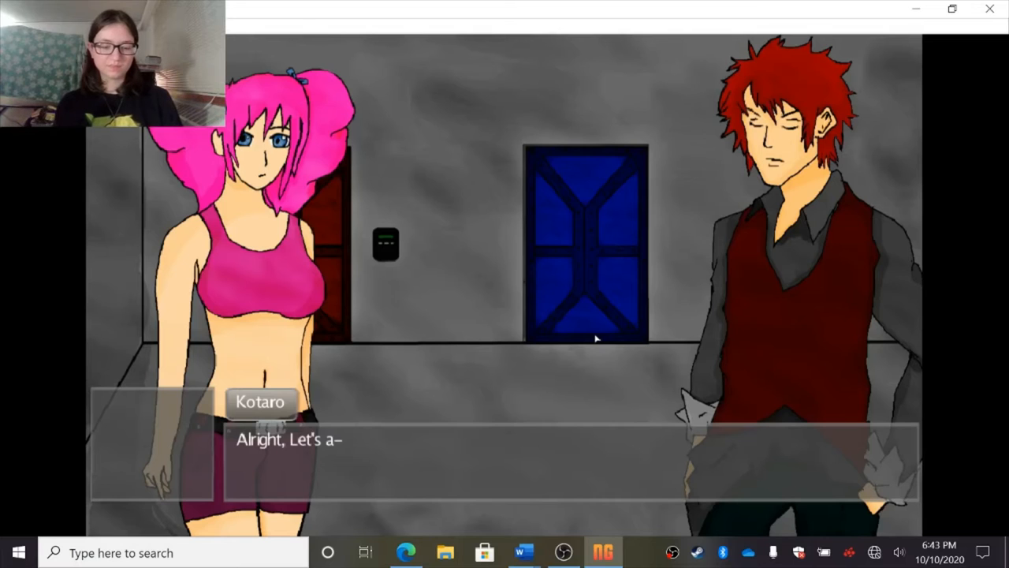
pyautogui.click(597, 339)
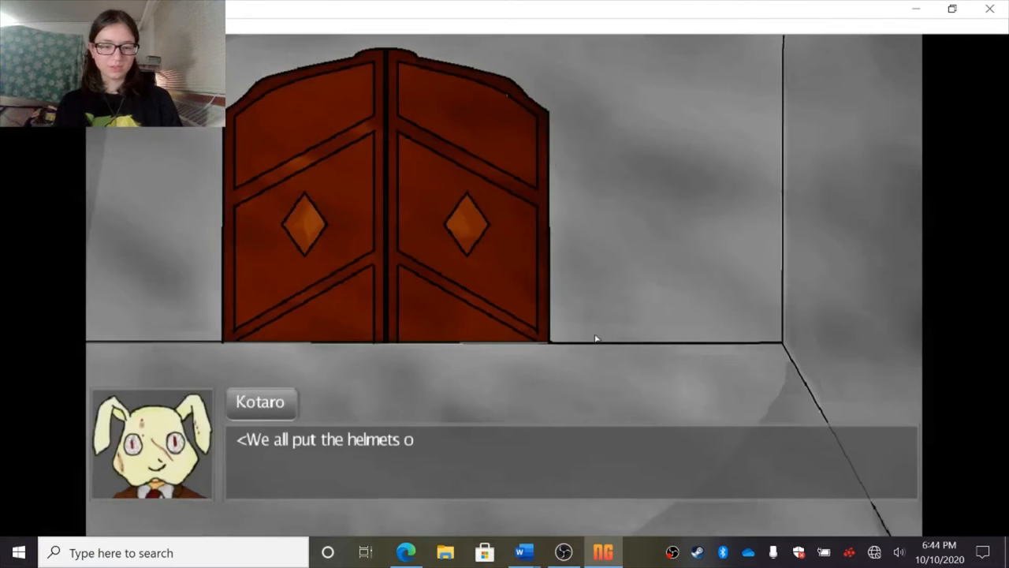
# - Continue past the helmets narration and Kotaro's 'go in' line into the large room
pyautogui.click(596, 339)
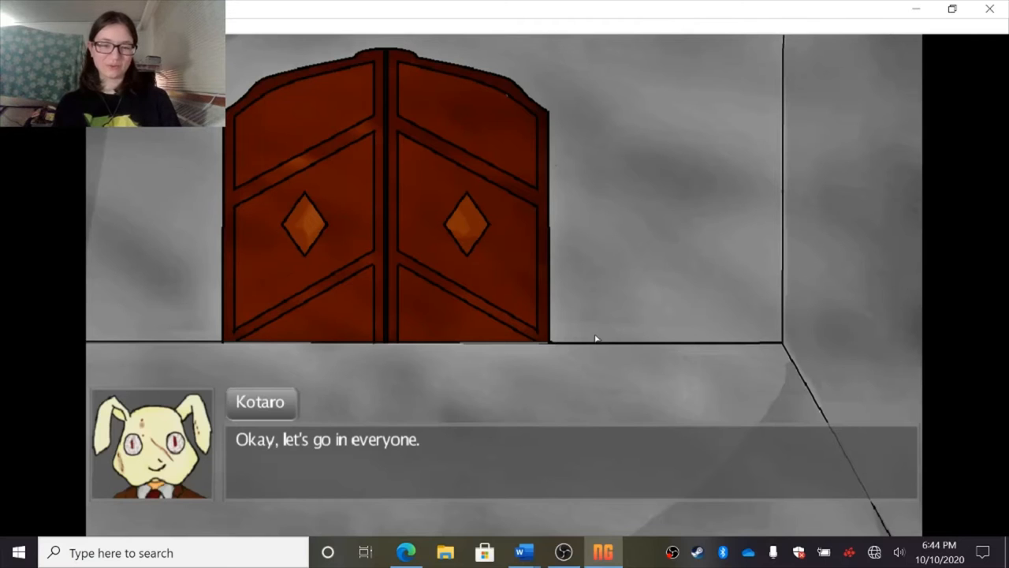
pyautogui.click(595, 337)
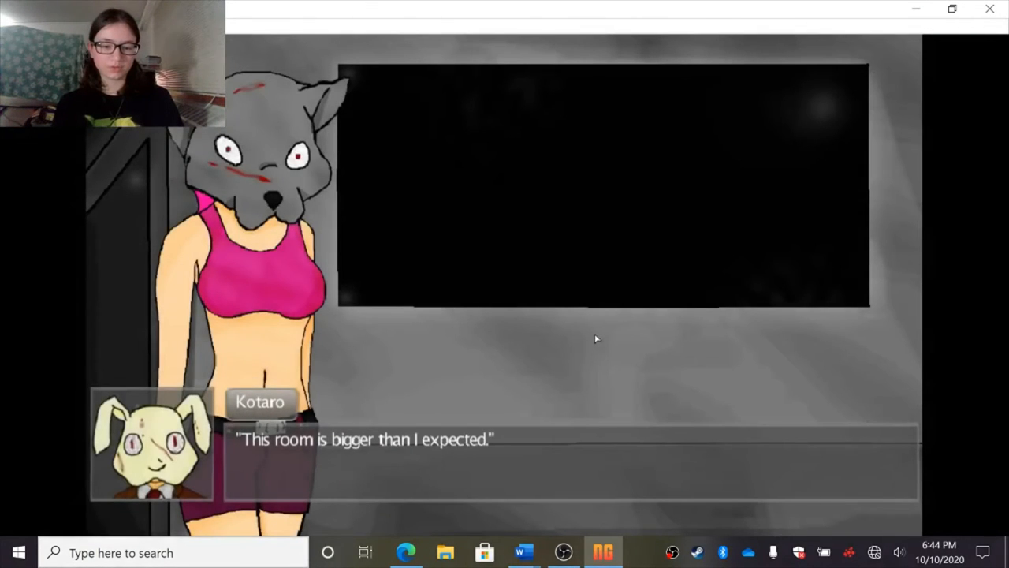
# - Advance Kotaro's and Alice's lines about the black-screen room to Kotaro's "Okay, Let's do this."
pyautogui.click(596, 340)
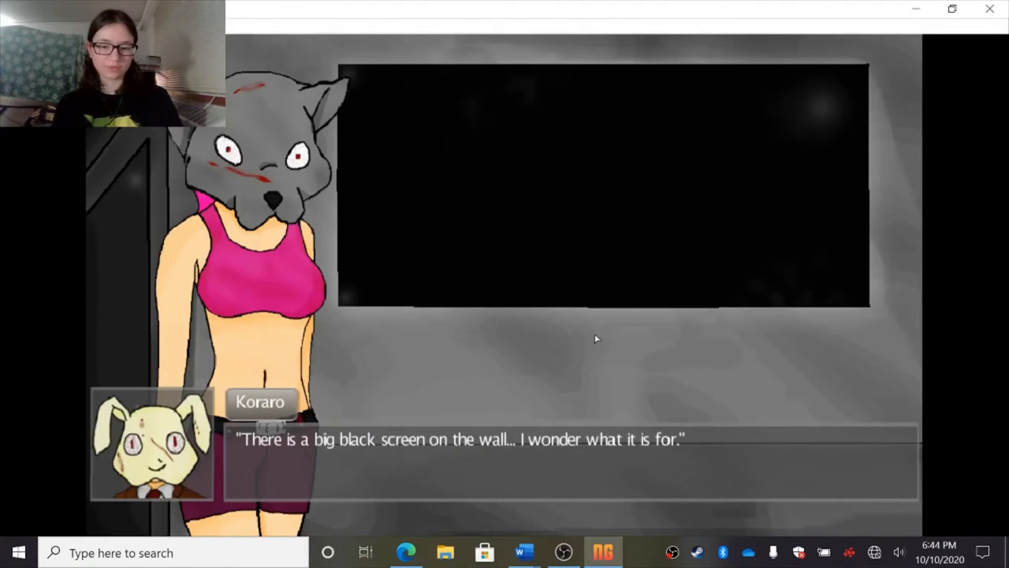
pyautogui.click(596, 339)
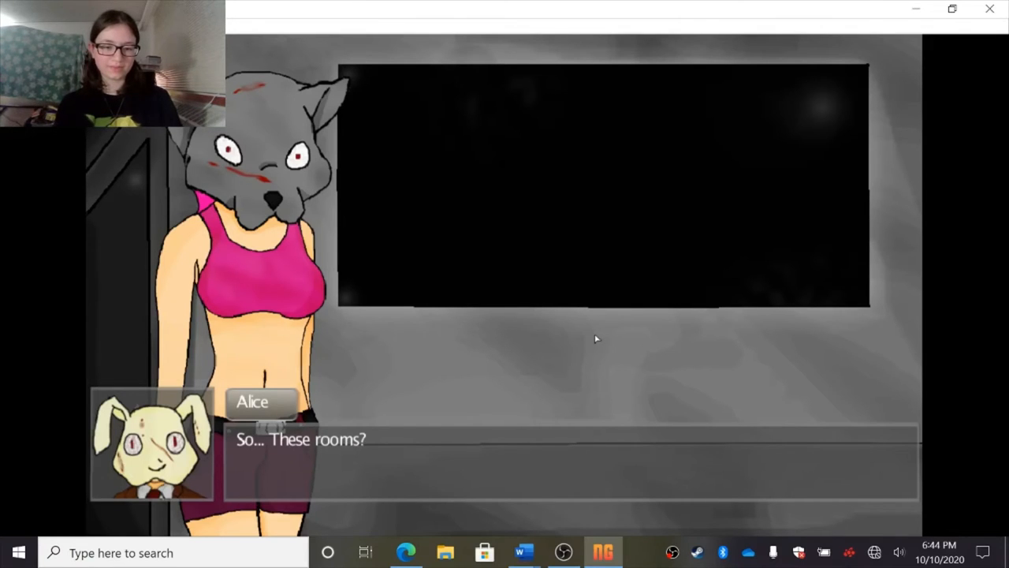
pyautogui.click(598, 339)
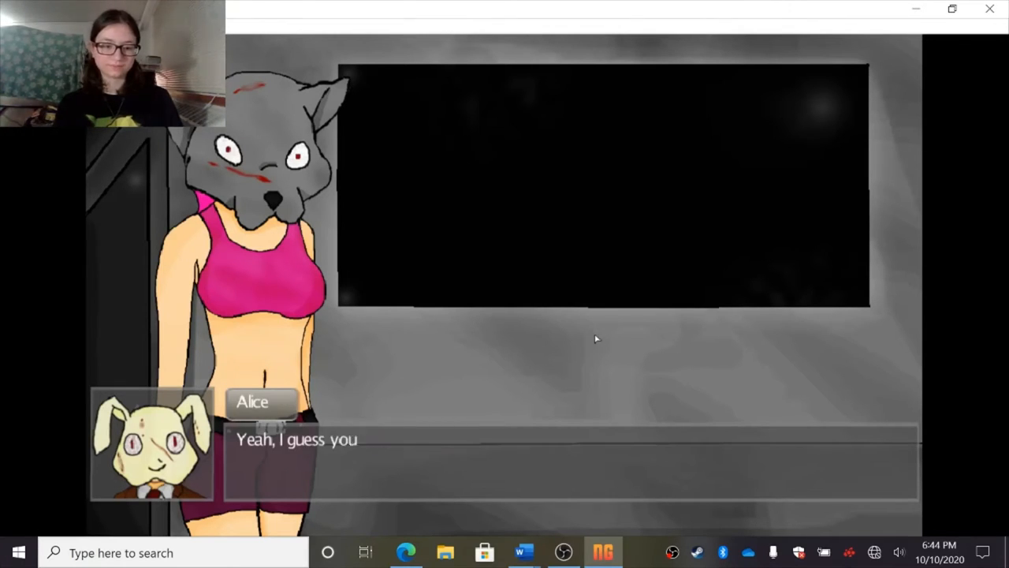
pyautogui.click(596, 339)
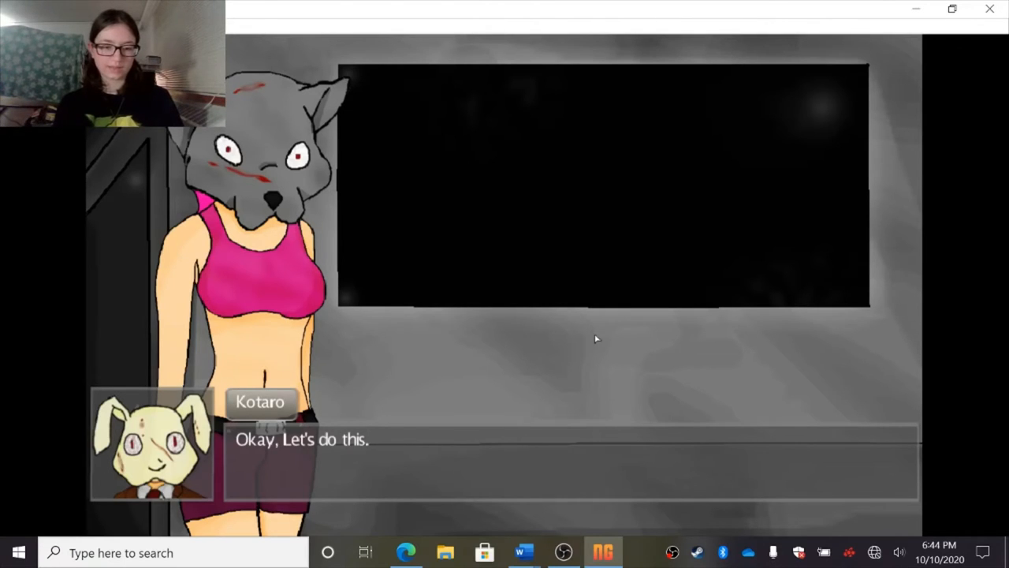
pyautogui.click(596, 339)
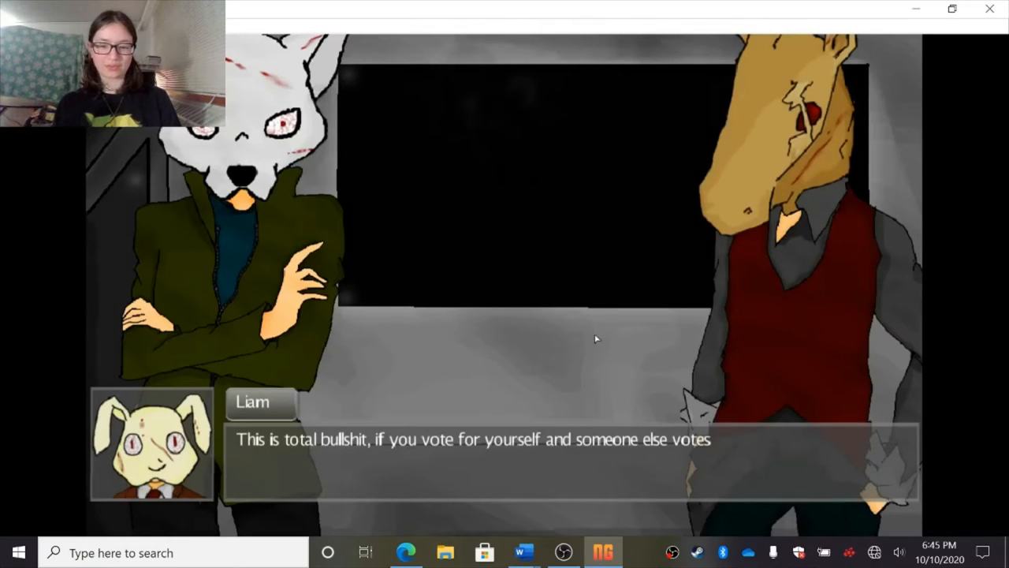
# - Advance Liam's complaint, Sera's reply and Nana's self-vote explanation
pyautogui.click(596, 339)
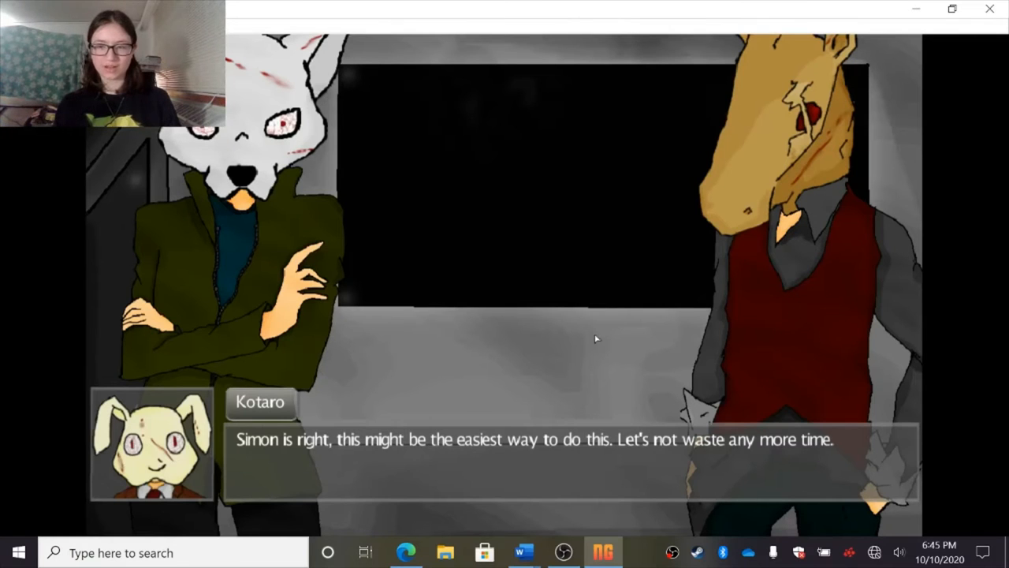
pyautogui.click(597, 339)
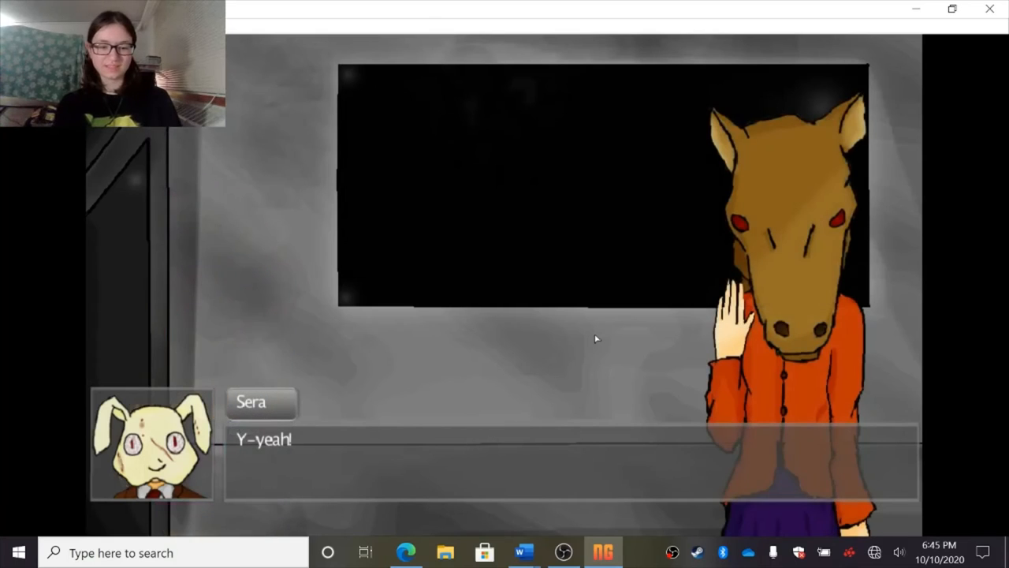
pyautogui.click(596, 339)
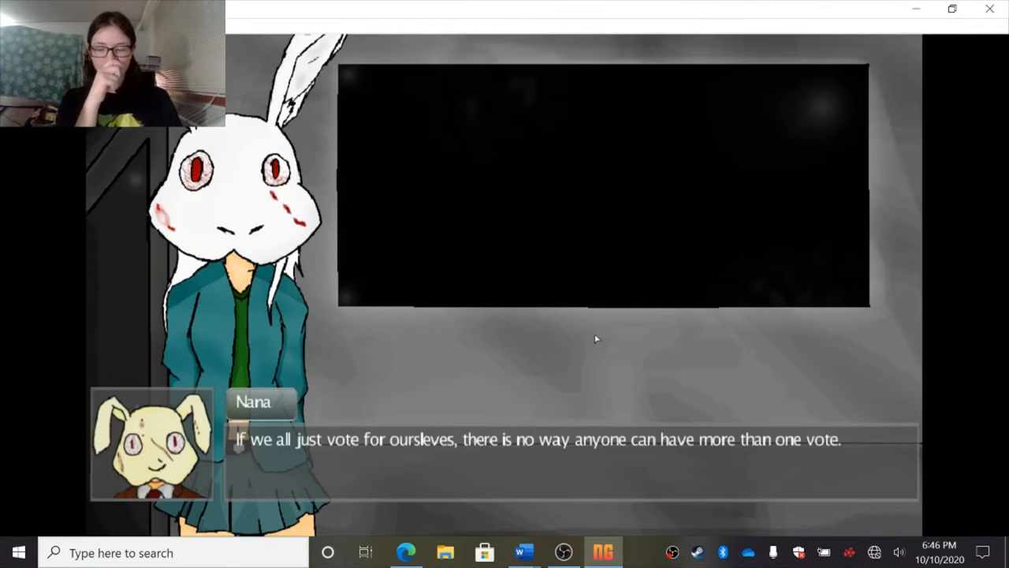
pyautogui.click(596, 339)
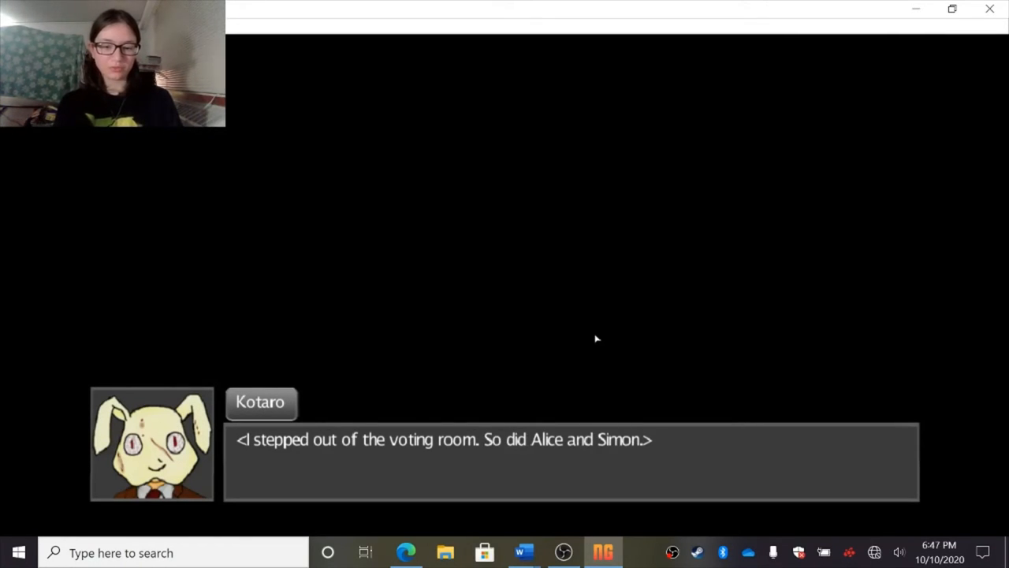
# - Advance Kotaro's narration about leaving the voting room with Alice and Simon
pyautogui.click(596, 339)
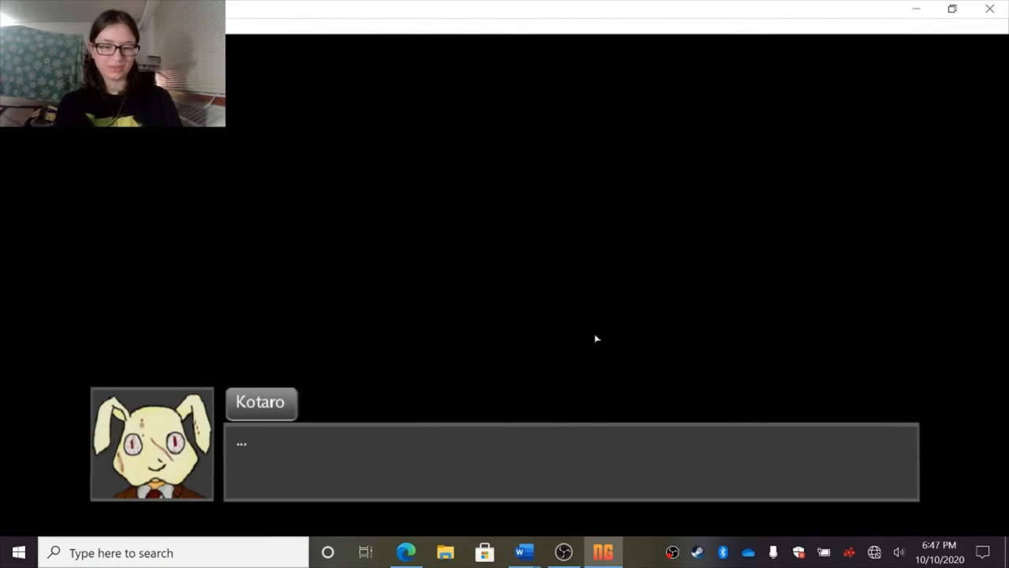
pyautogui.write('"W')
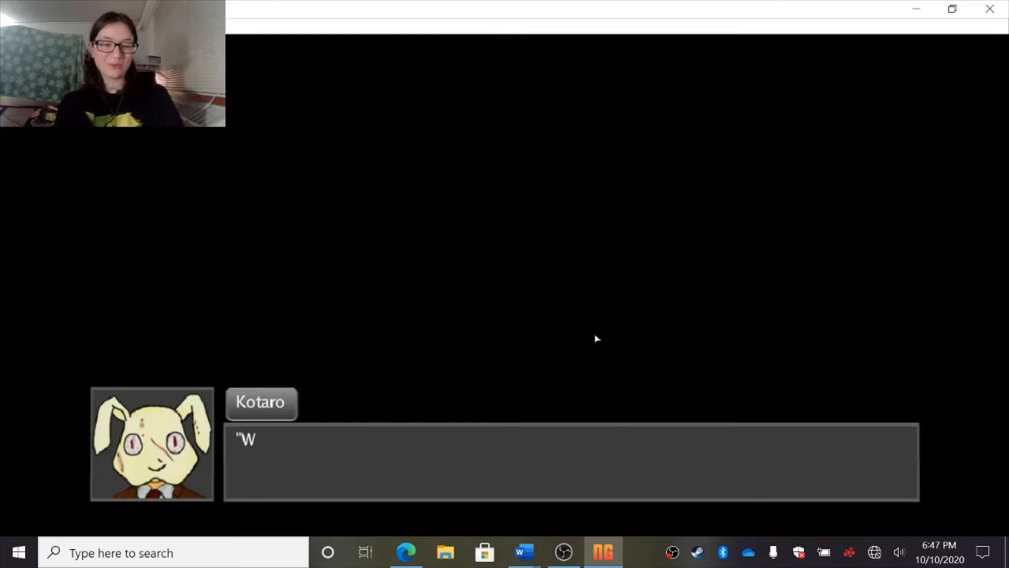
pyautogui.write('e all are waiting here... nobody')
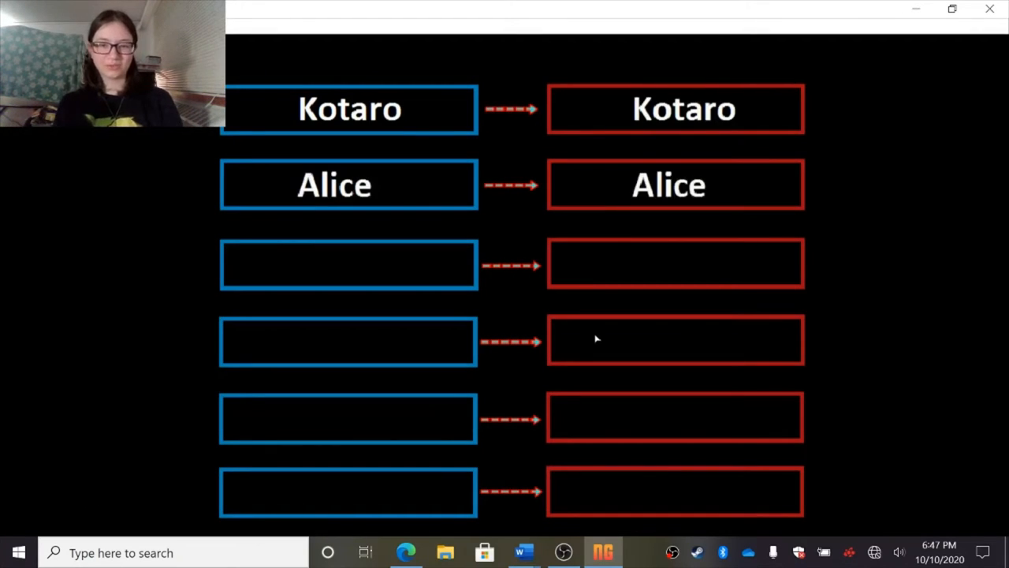
# - Watch Nana's and Liam's rows fill in on the vote tally
pyautogui.write('Nana')
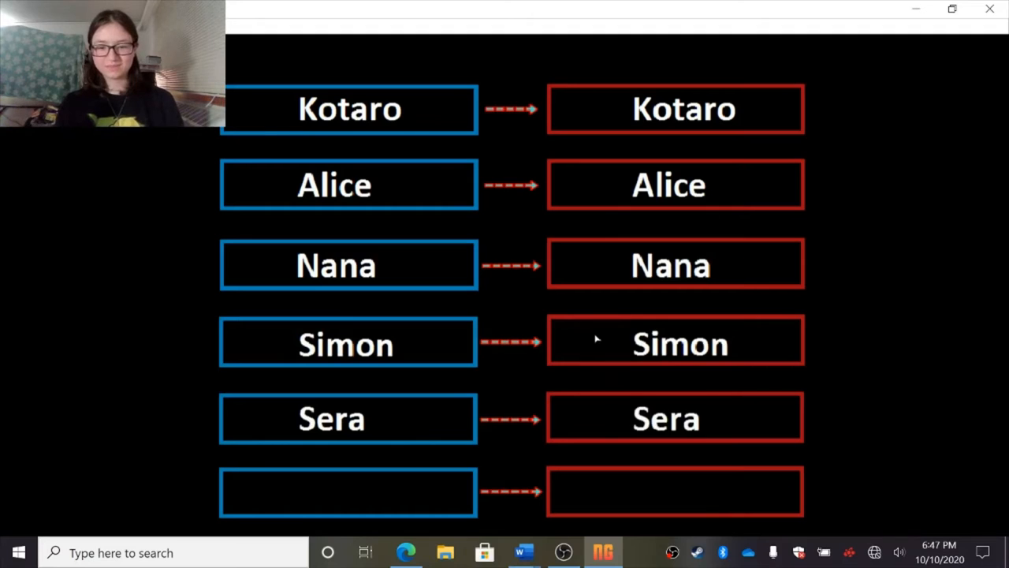
pyautogui.write('Liam')
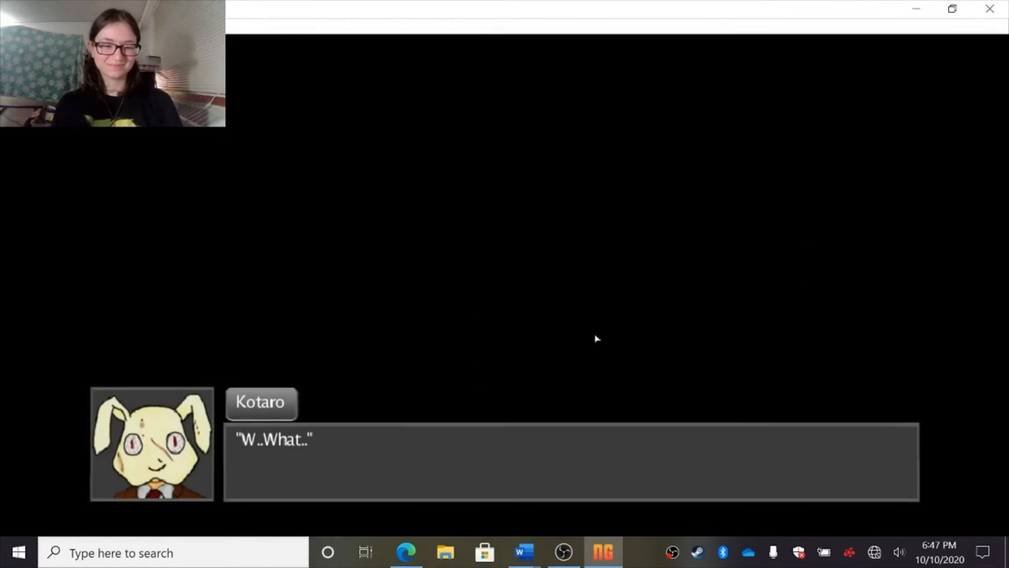
# - Advance Kotaro's stunned "W-what did..." lines to Nana's "Liam... How could you!"
pyautogui.click(595, 338)
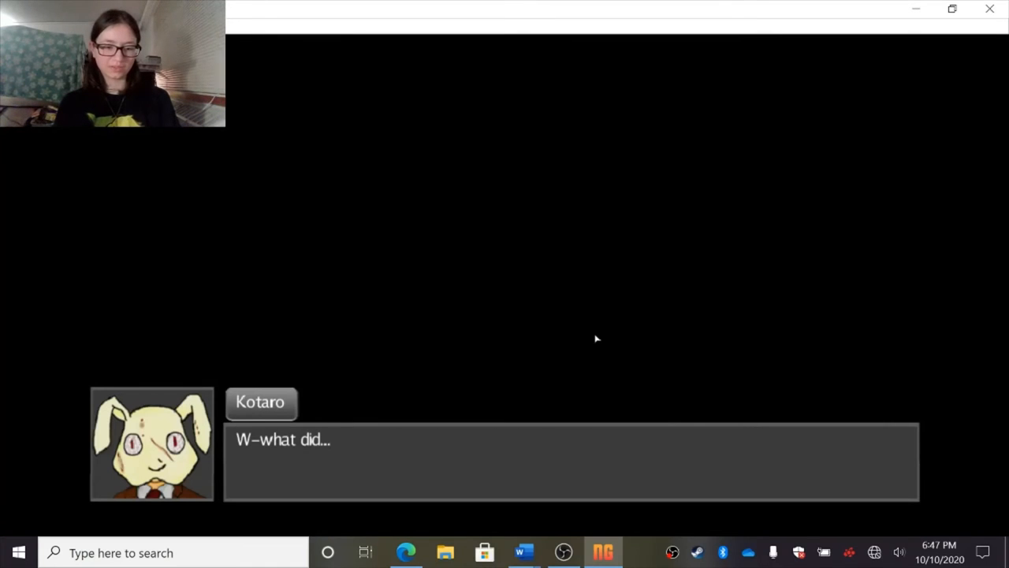
pyautogui.click(596, 339)
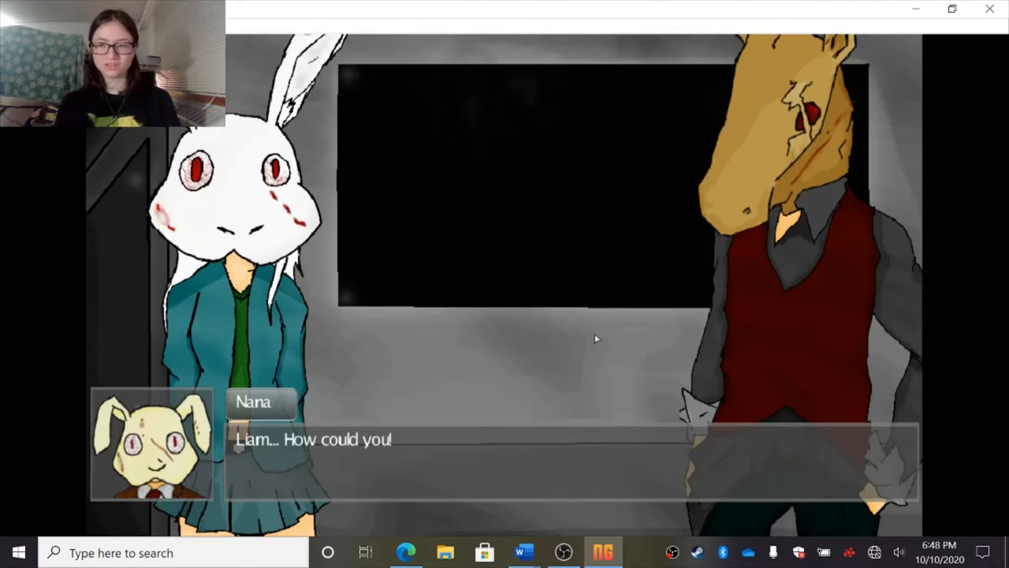
# - Advance past Nana's accusation to Kotaro's "Do you know what you just did?"
pyautogui.click(597, 337)
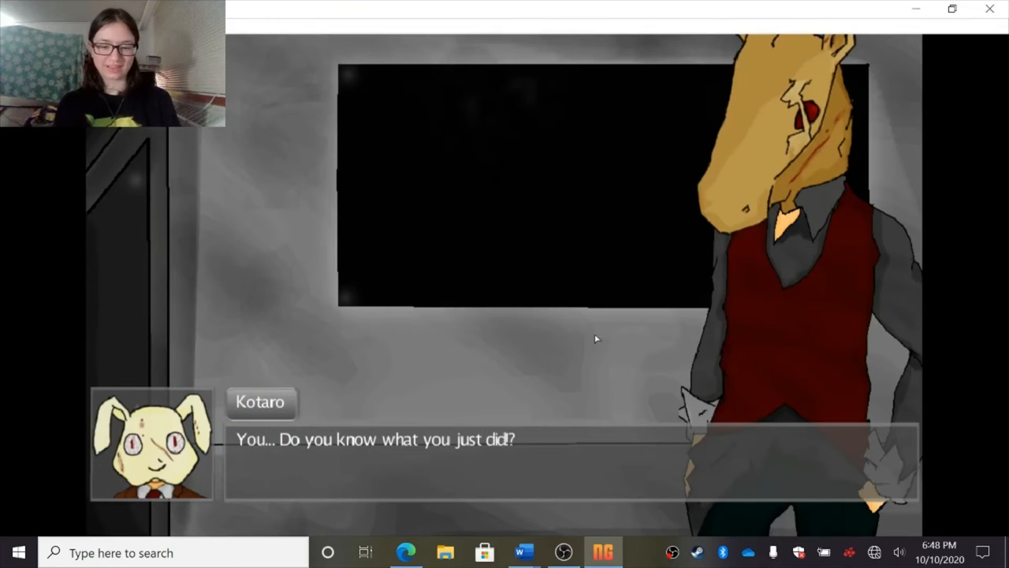
# - Advance the insult exchange between Kotaro and Liam until Nana stands alone
pyautogui.click(595, 439)
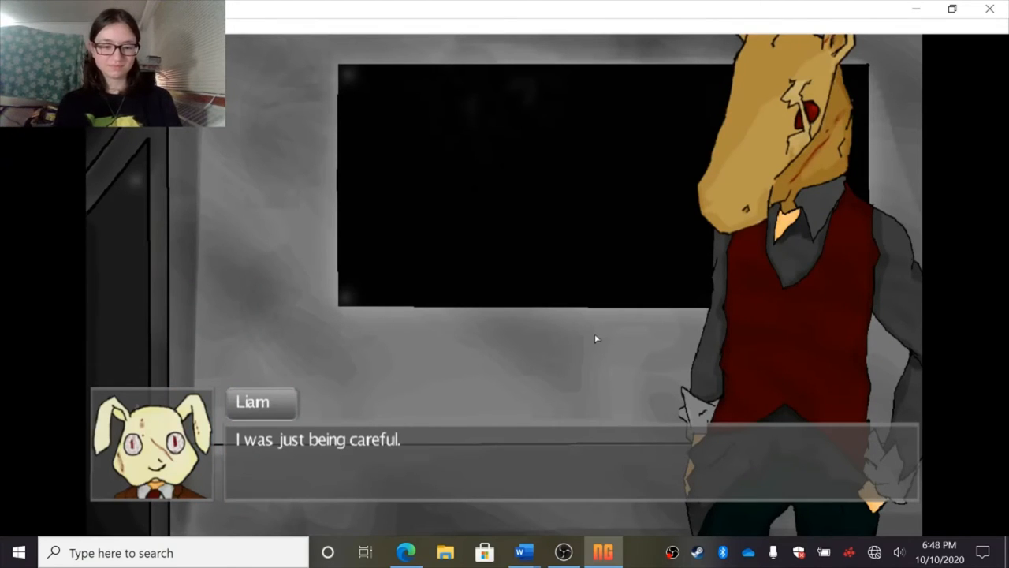
pyautogui.click(596, 339)
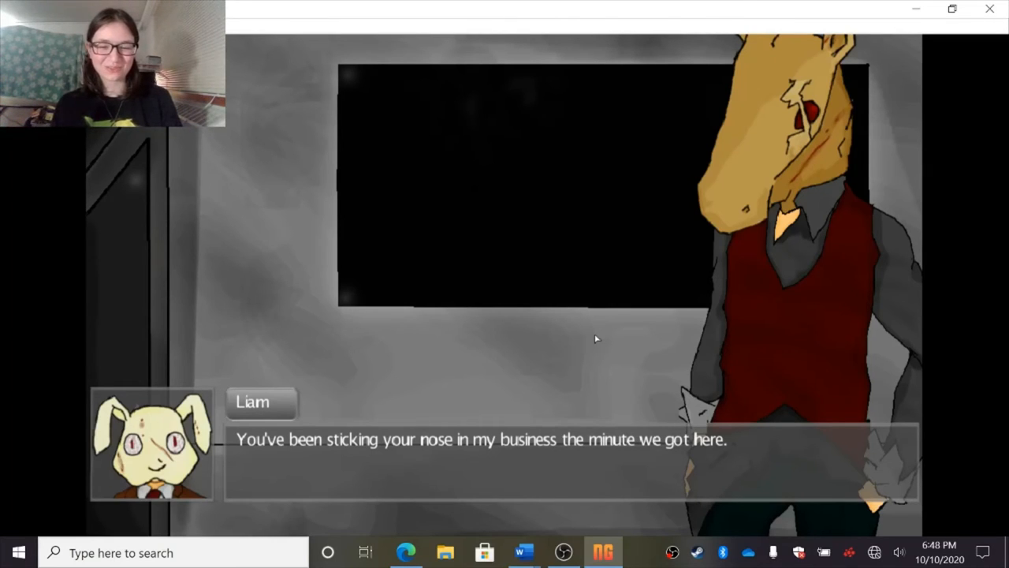
pyautogui.click(595, 338)
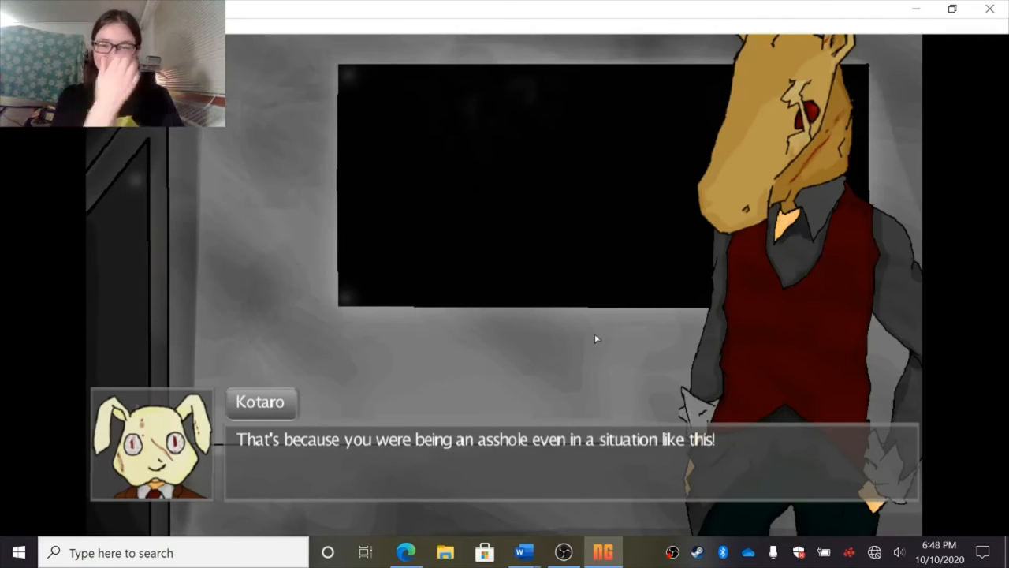
pyautogui.click(596, 339)
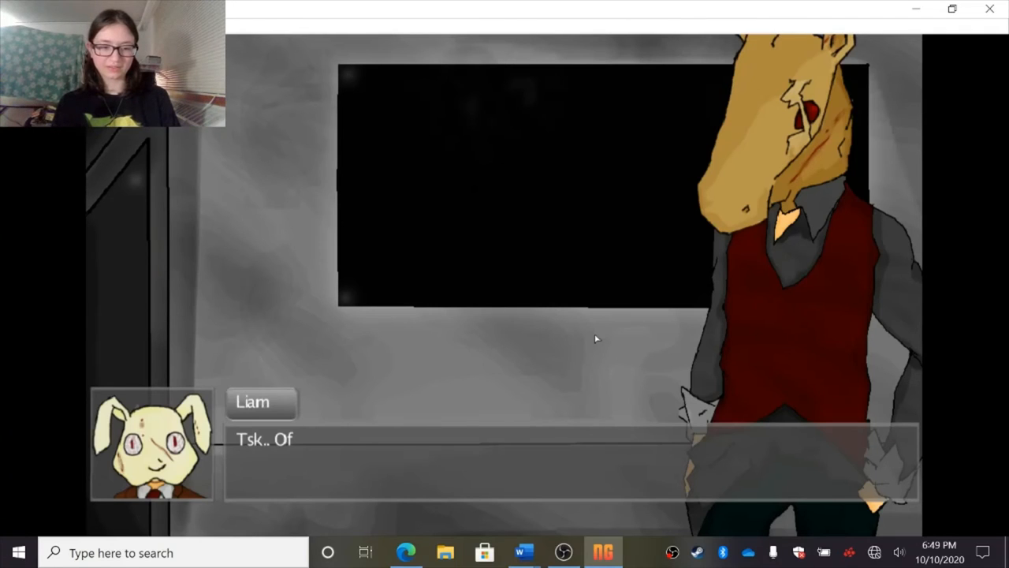
pyautogui.click(596, 338)
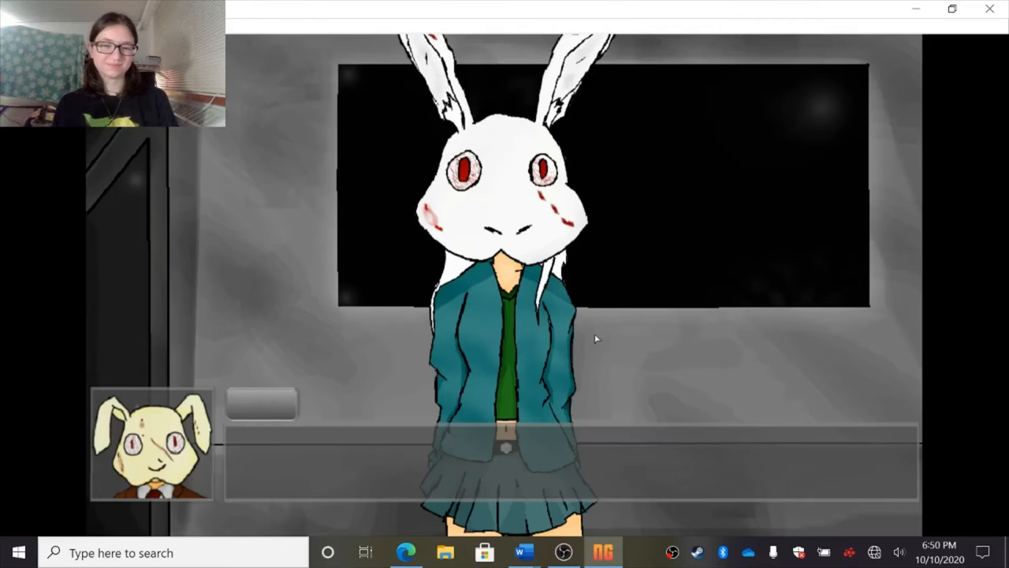
# - Advance from the voting room to the dark narration as the door shuts
pyautogui.click(597, 339)
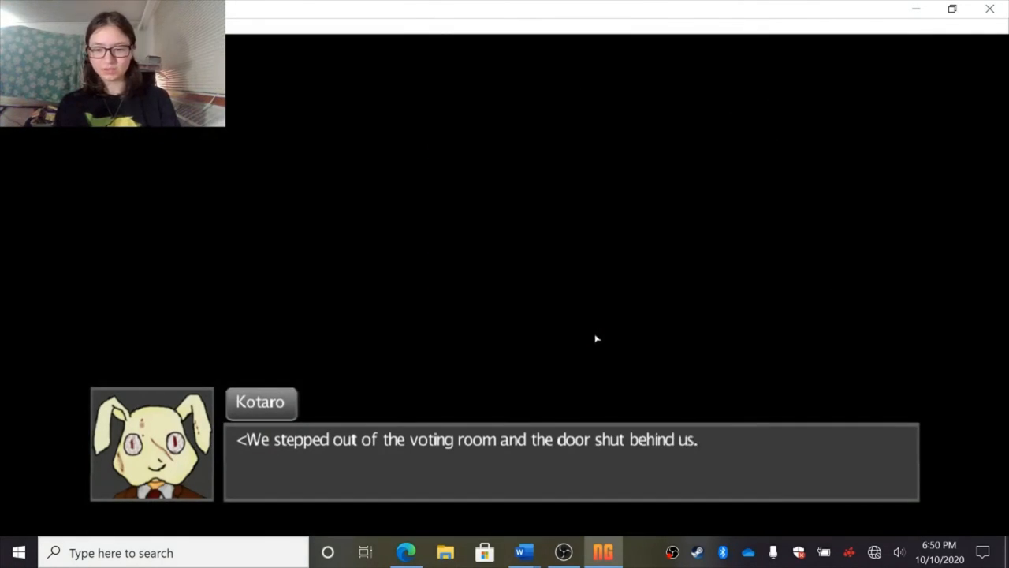
pyautogui.click(597, 339)
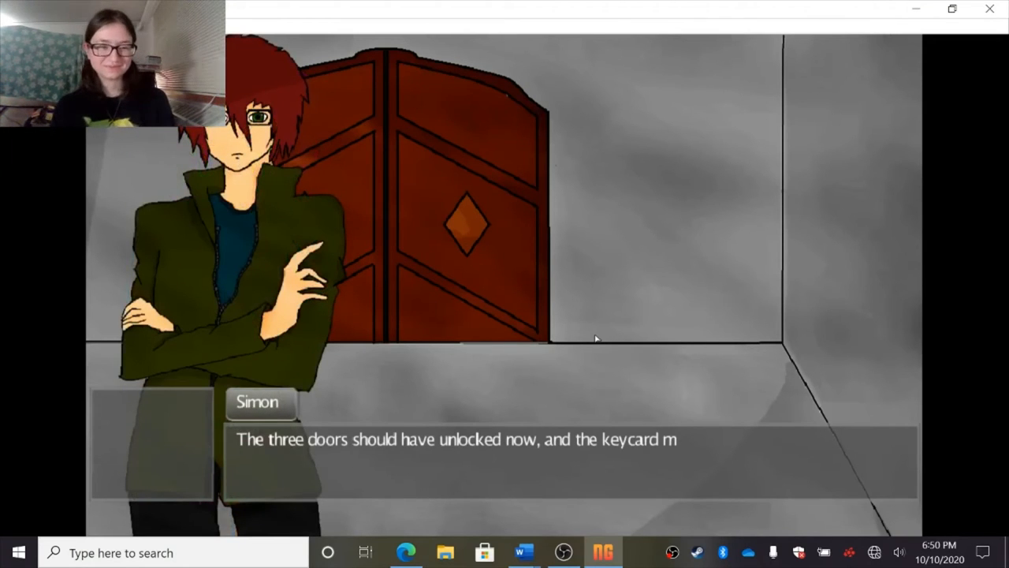
# - Advance Simon's three-team plan and Kotaro's agreement to Nana's helmet remark
pyautogui.click(596, 337)
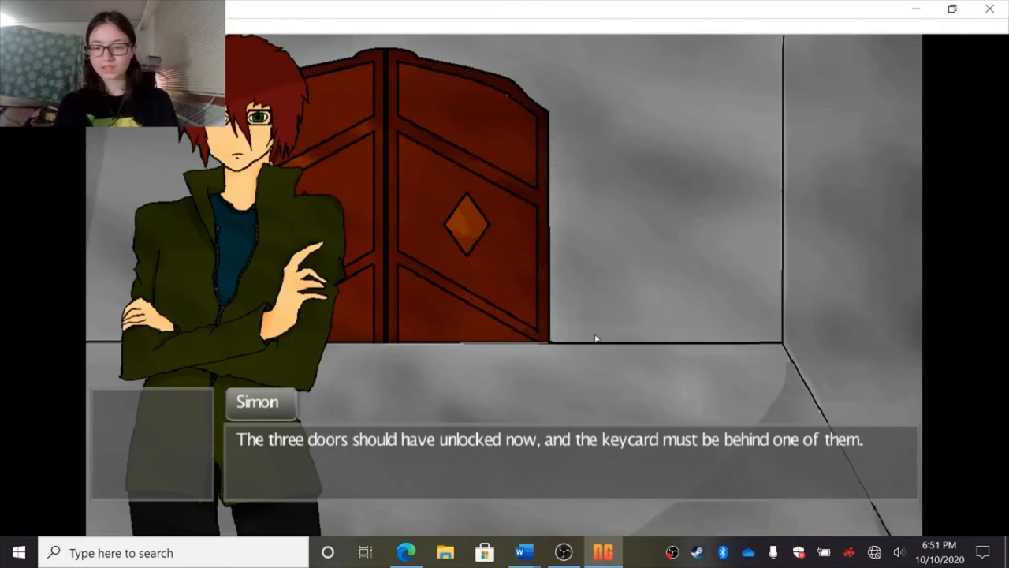
pyautogui.click(595, 339)
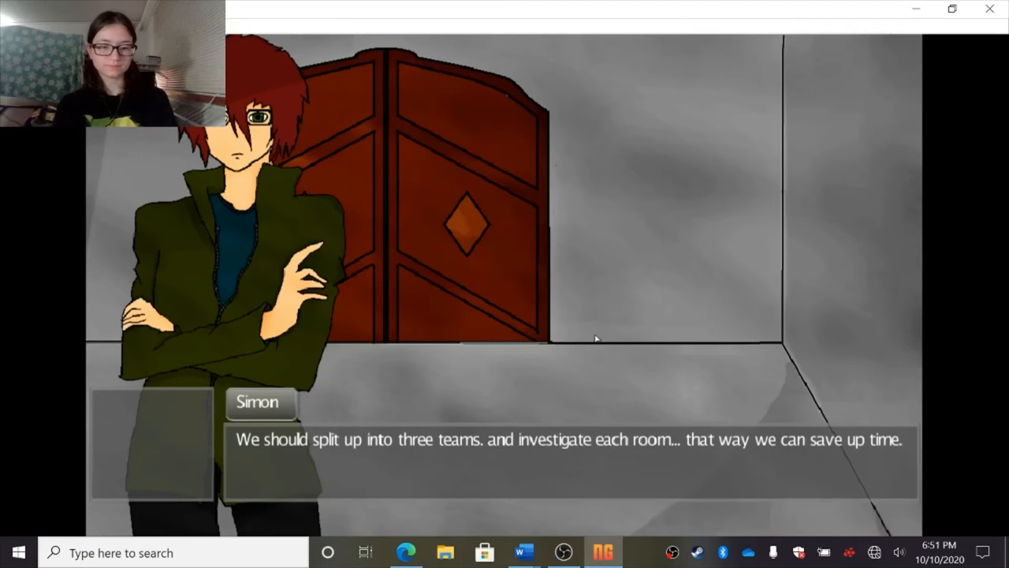
pyautogui.click(537, 439)
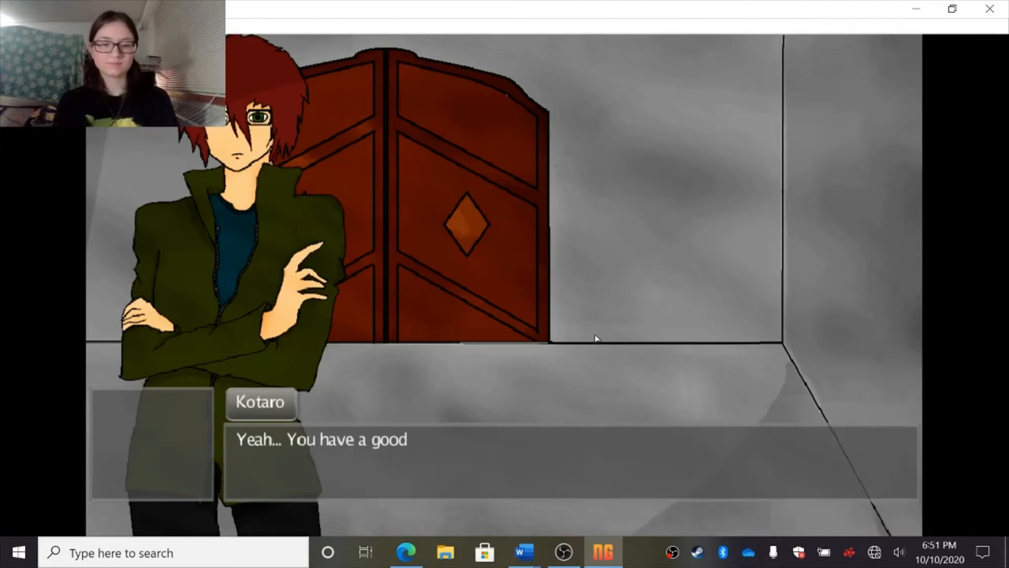
pyautogui.click(596, 339)
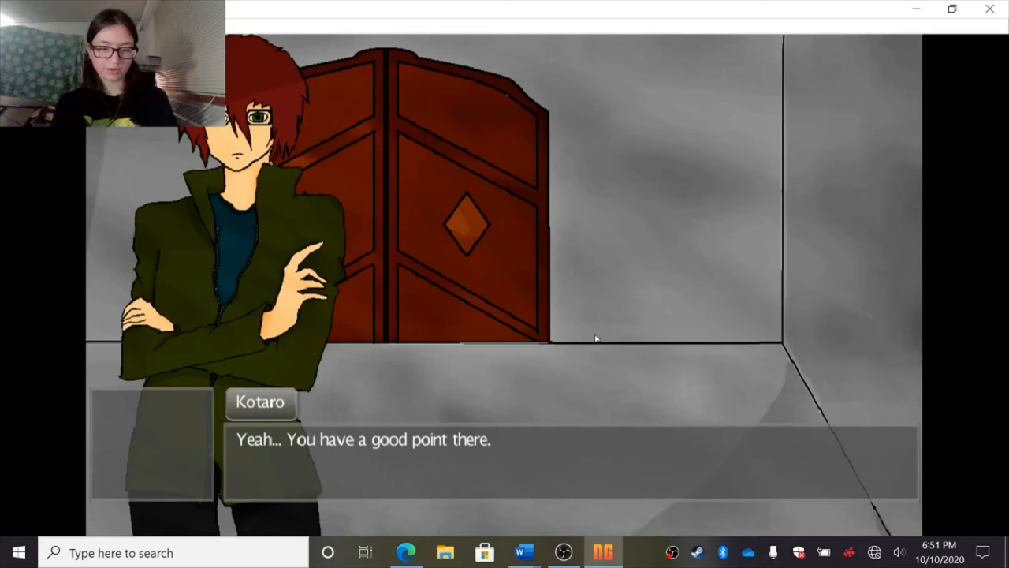
pyautogui.click(596, 339)
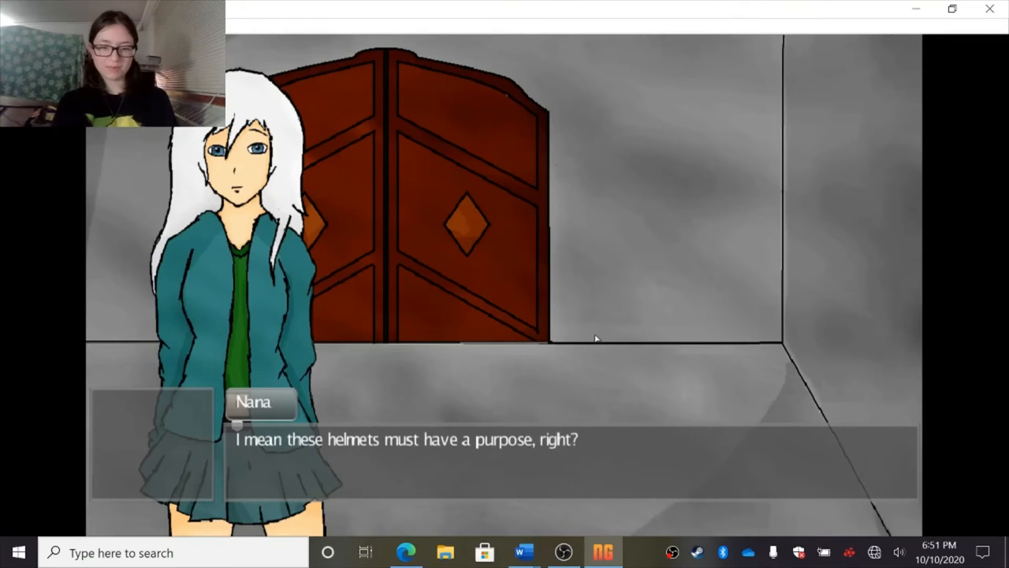
# - Advance Kotaro's response and Simon's pairing plan until the scene cuts to black
pyautogui.click(596, 339)
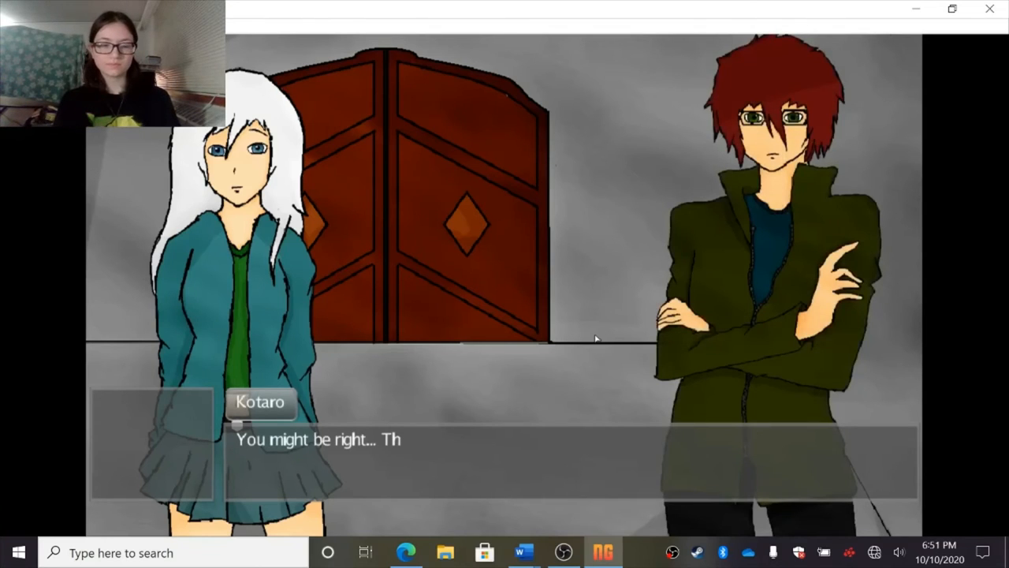
pyautogui.click(595, 339)
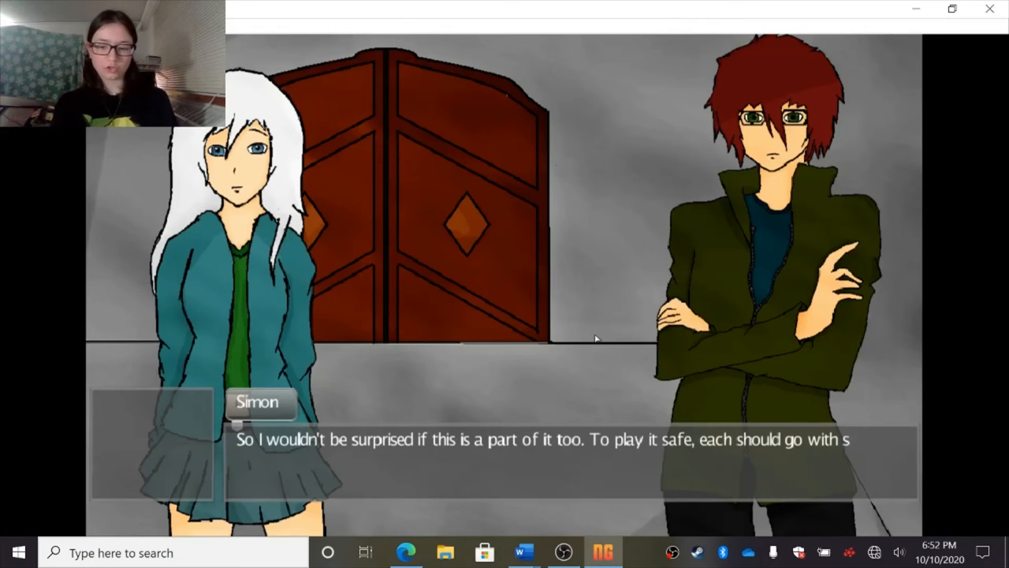
pyautogui.click(595, 339)
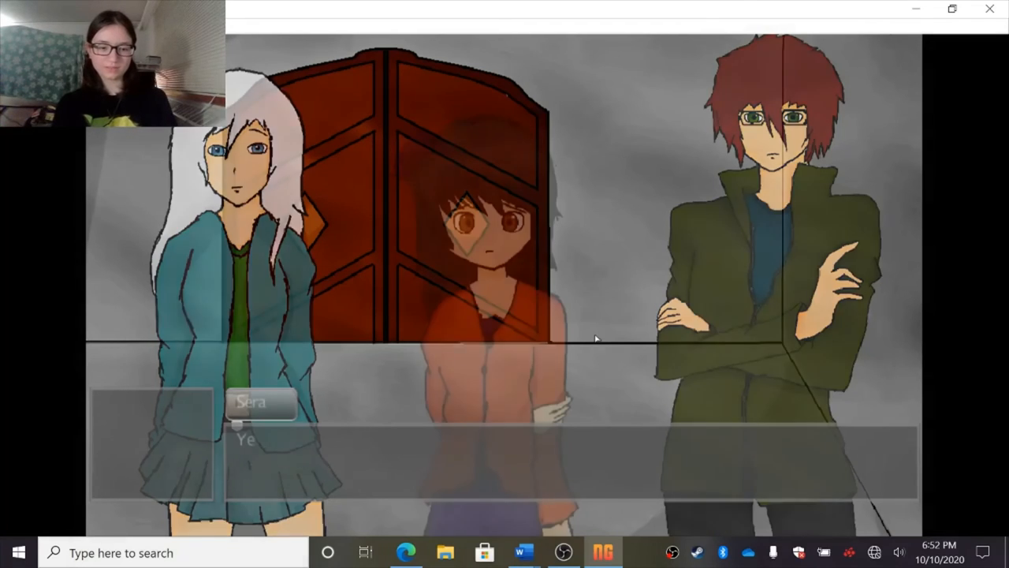
pyautogui.click(596, 339)
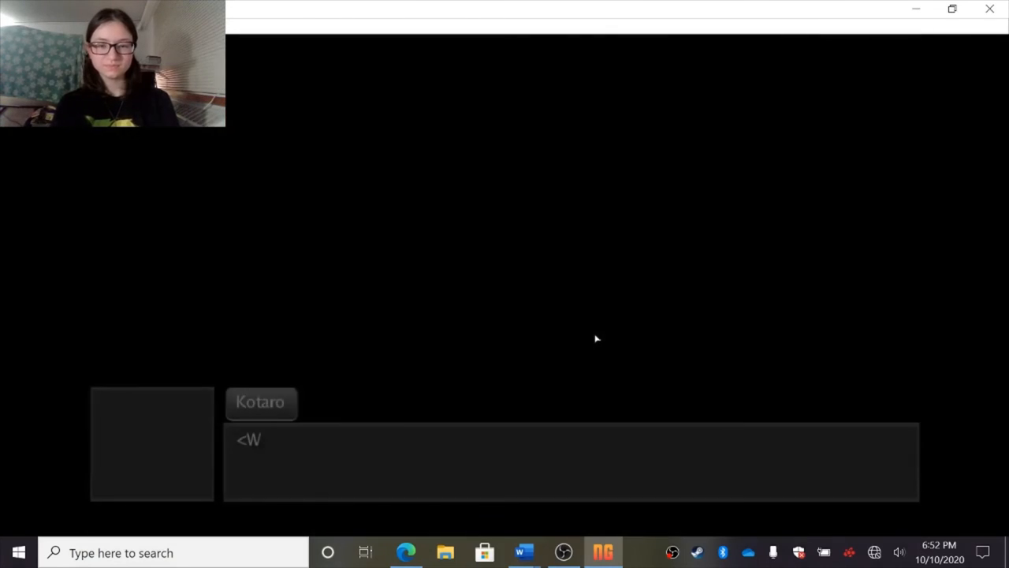
# - Advance Kotaro's lines about which door each team searches until he asks Nana if she's ready
pyautogui.write('e all decided which door each team')
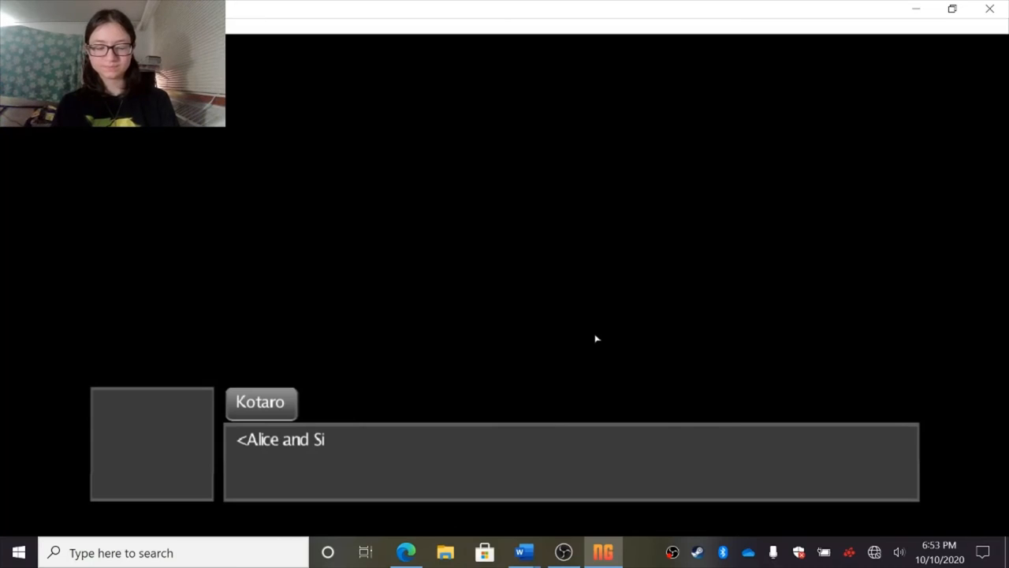
pyautogui.write('mon are going to search behind do')
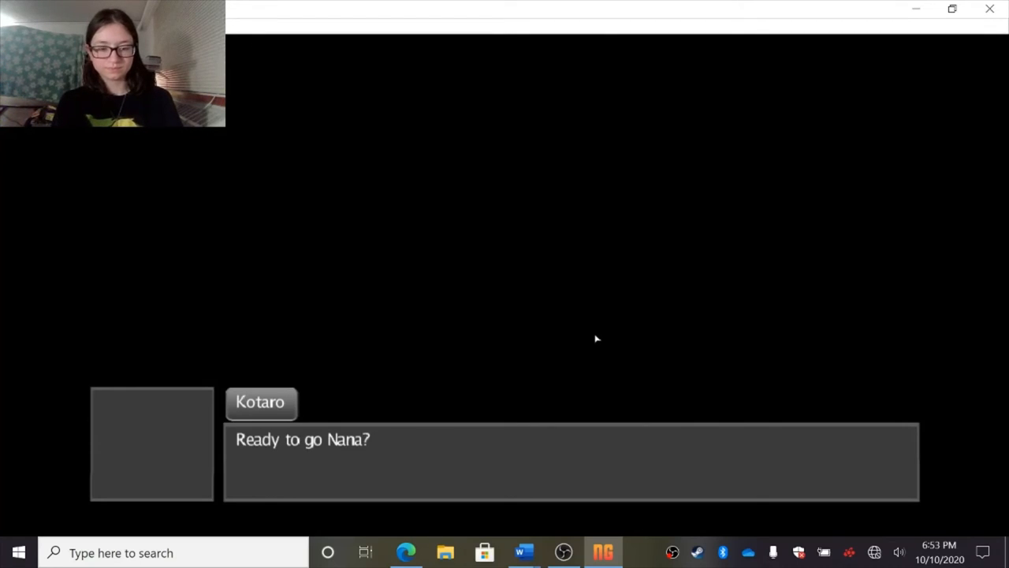
pyautogui.click(597, 339)
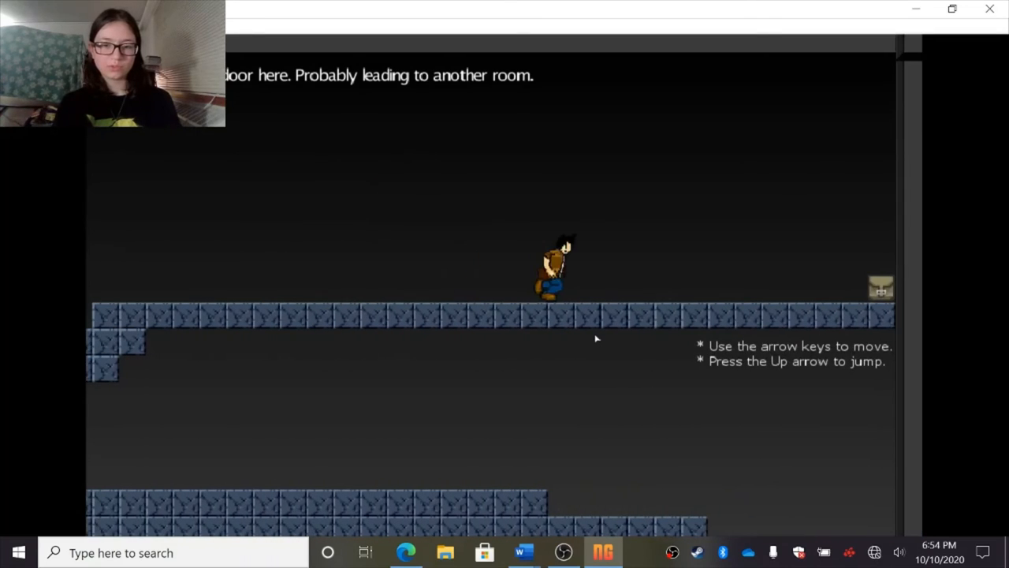
# - Walk the character right along the long stone ledge toward the library
pyautogui.press('Right')
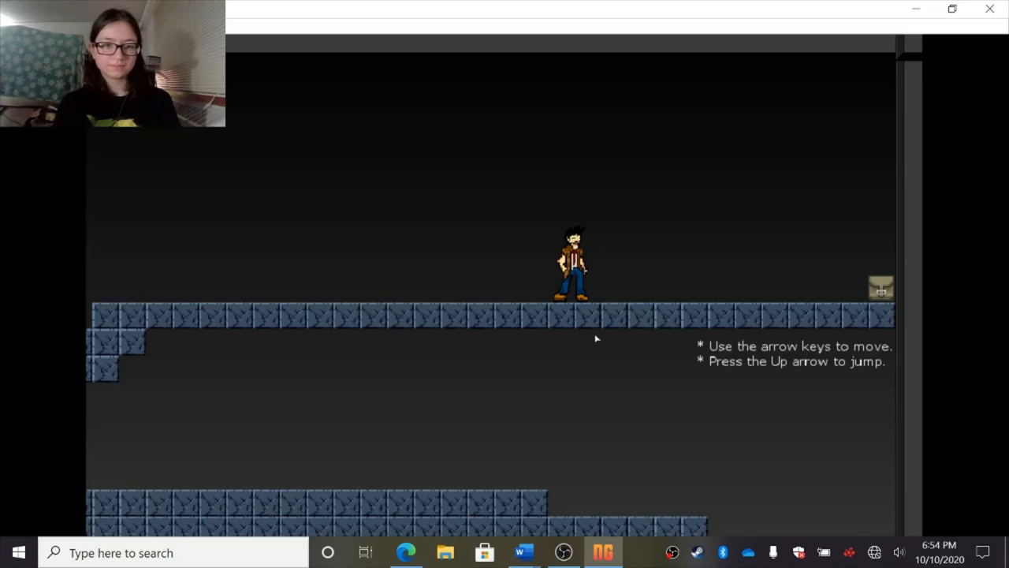
pyautogui.press('Right')
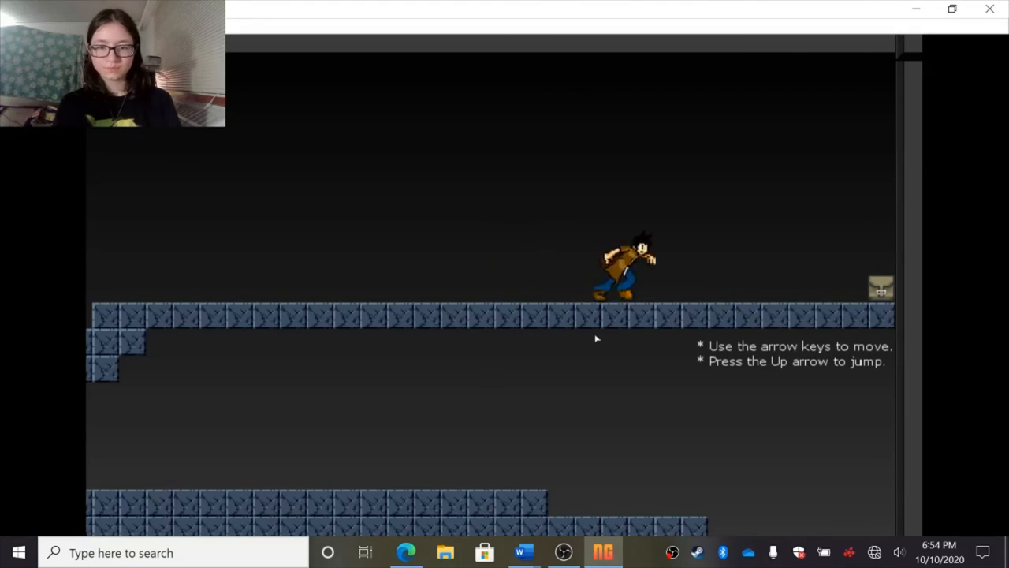
pyautogui.press('Right')
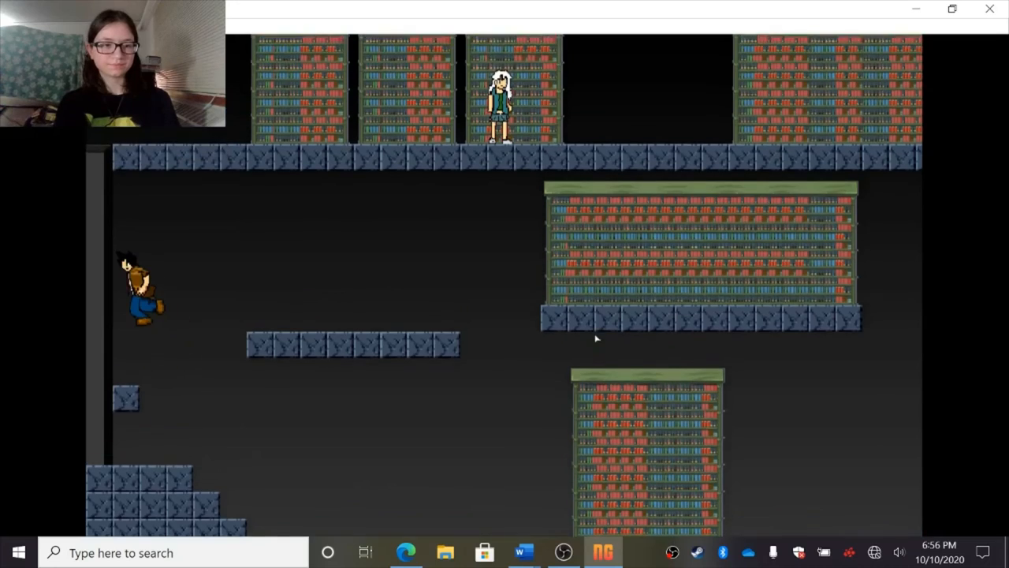
# - Move right into the library room with the white-haired girl on the ledge
pyautogui.press('Right')
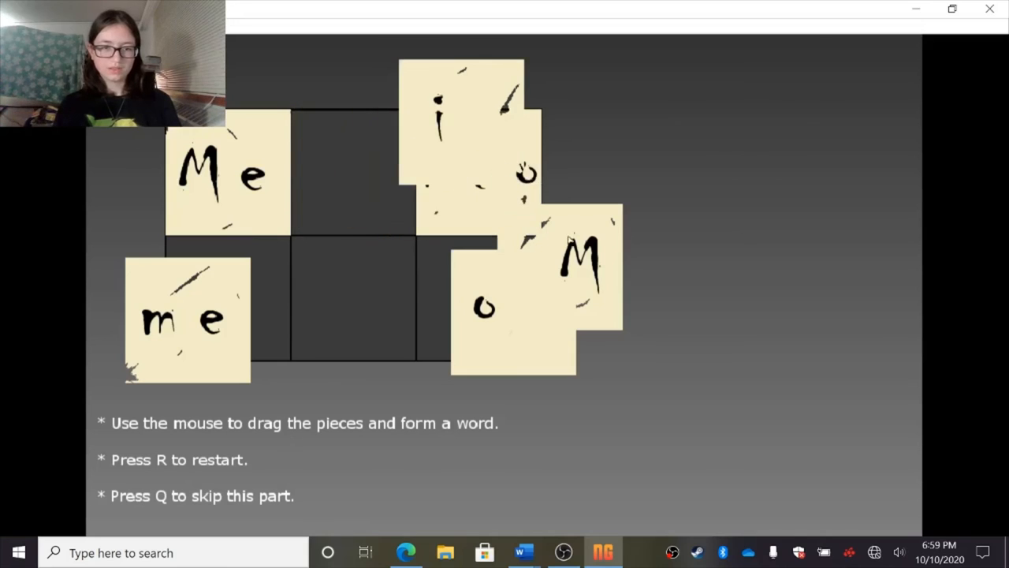
# - Place the 'me' piece beside 'Me' in the top row and move the 'M' piece aside
pyautogui.moveTo(583, 260); pyautogui.dragTo(800, 233)
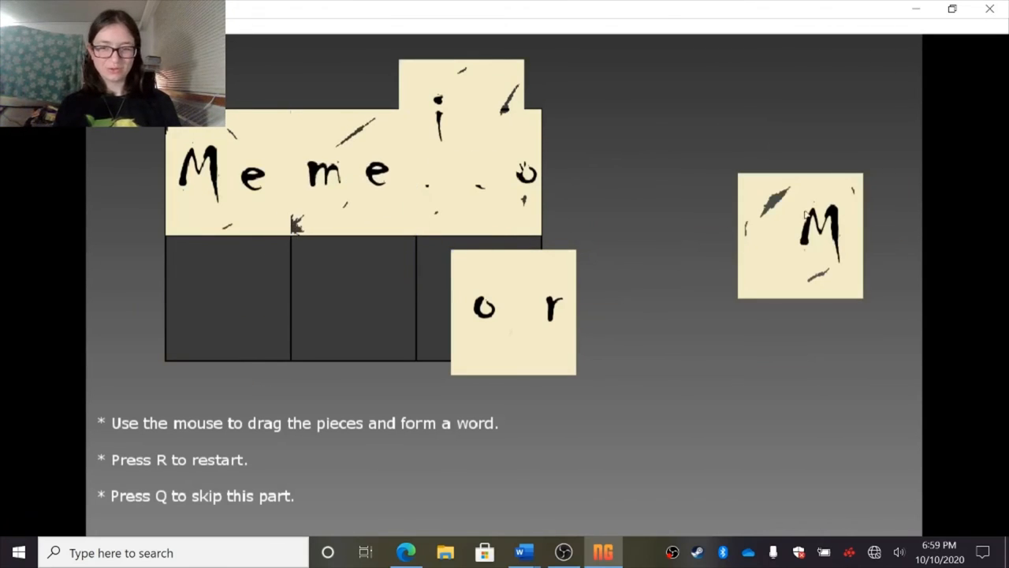
pyautogui.moveTo(800, 236); pyautogui.dragTo(227, 299)
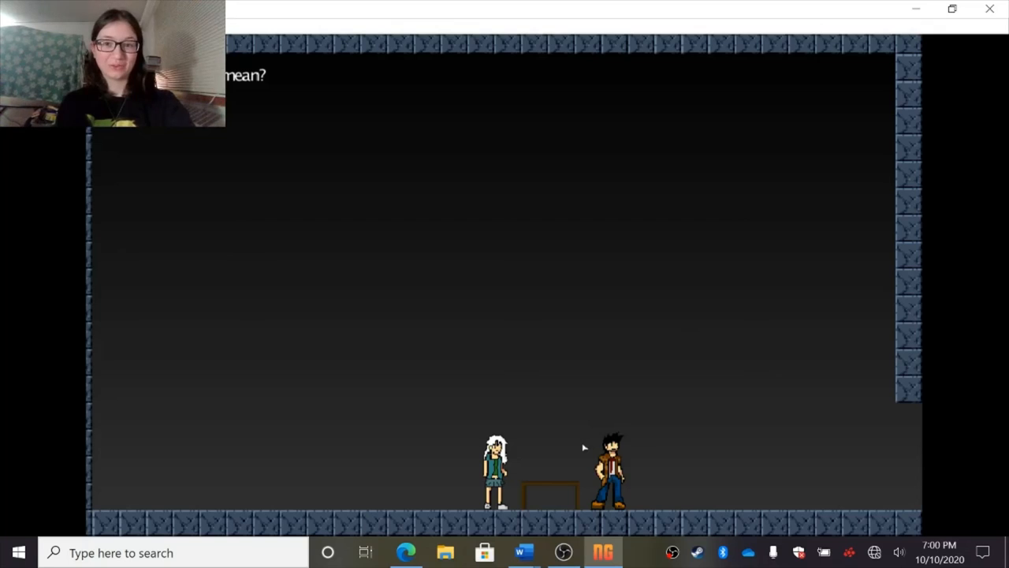
pyautogui.moveTo(692, 386)
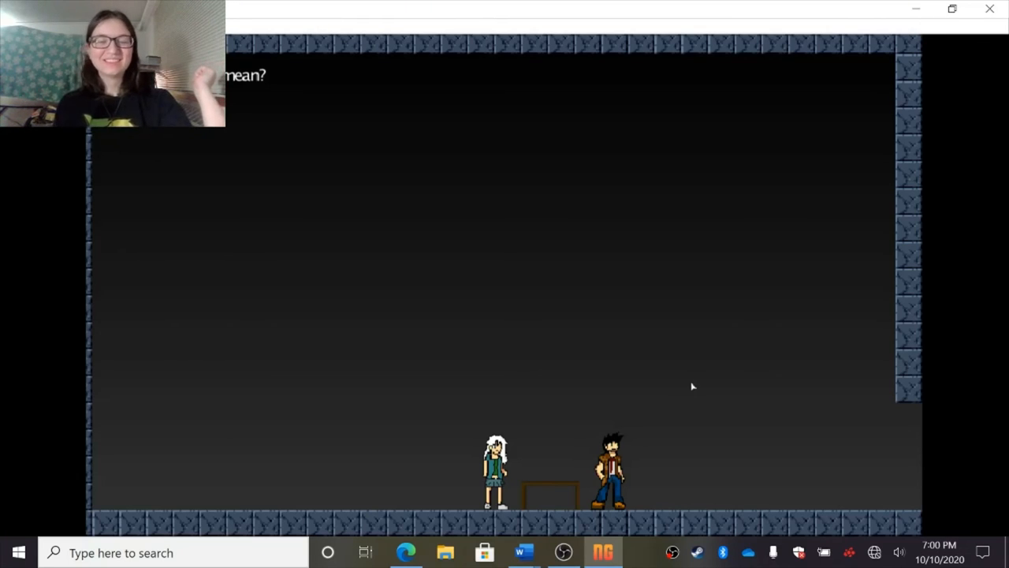